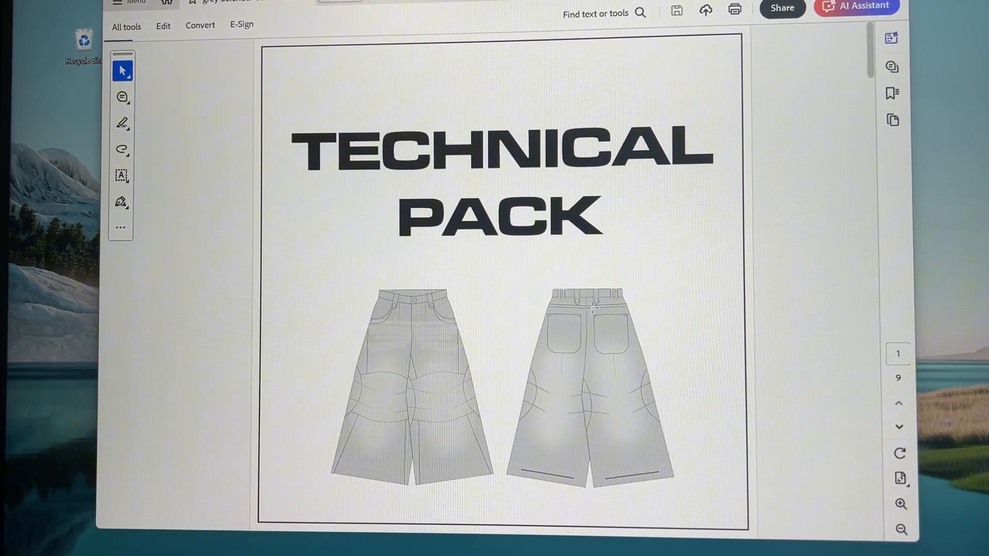
Step: Scroll through the PDF pages: cover, sketch, measurements, pockets and the back slit page
{"action": "scroll", "scroll_direction": "down", "scroll_amount": 3}
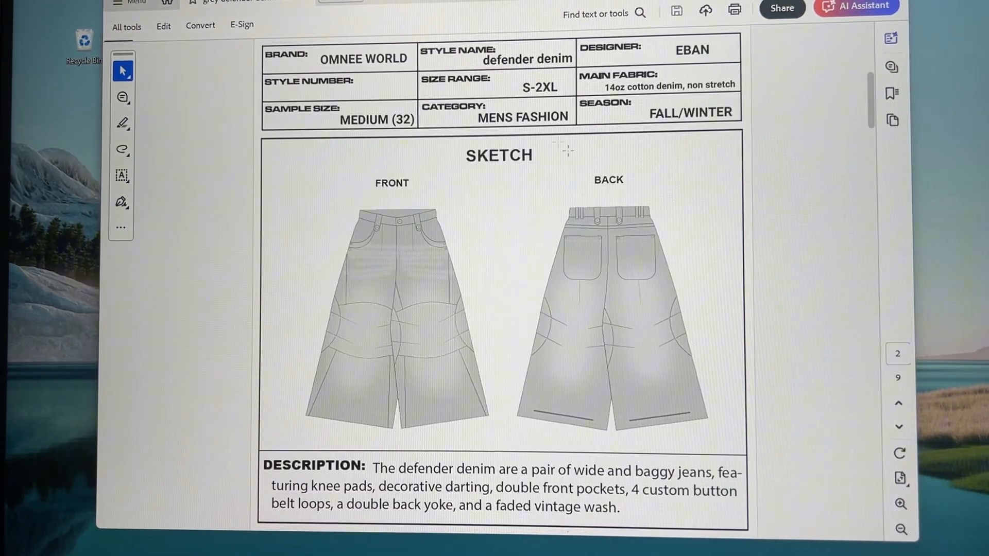
{"action": "mouse_move", "coordinate": [432, 398]}
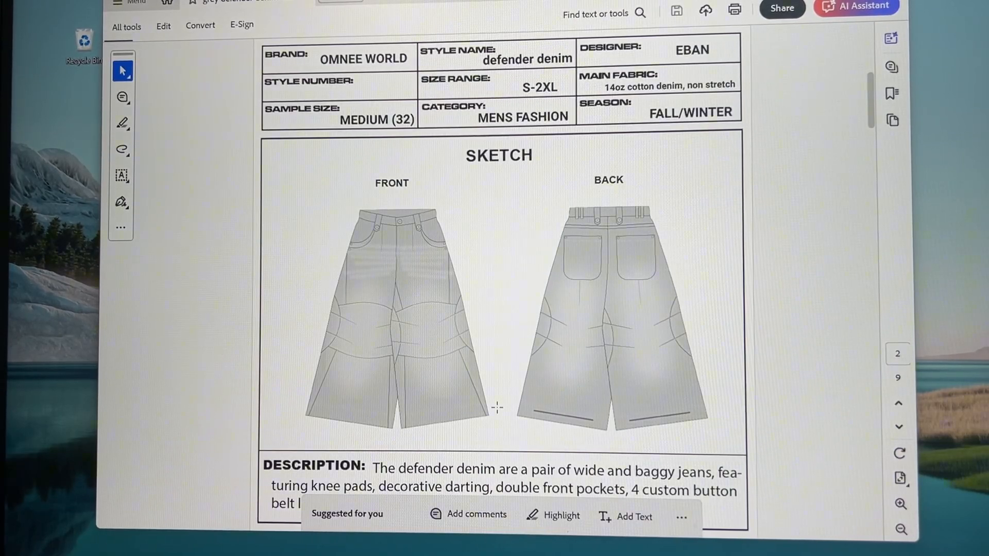
{"action": "scroll", "scroll_direction": "down", "scroll_amount": 3}
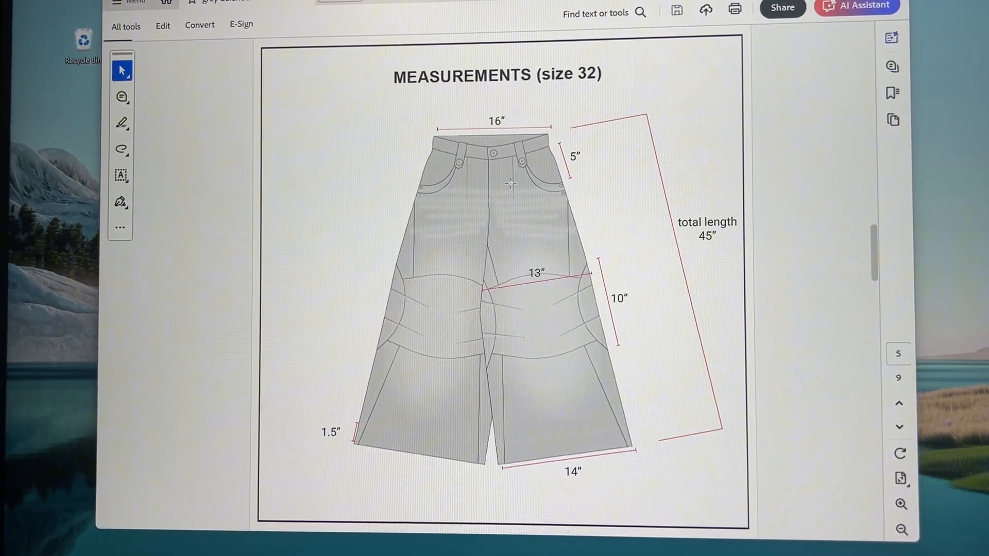
{"action": "scroll", "scroll_direction": "down", "scroll_amount": 3}
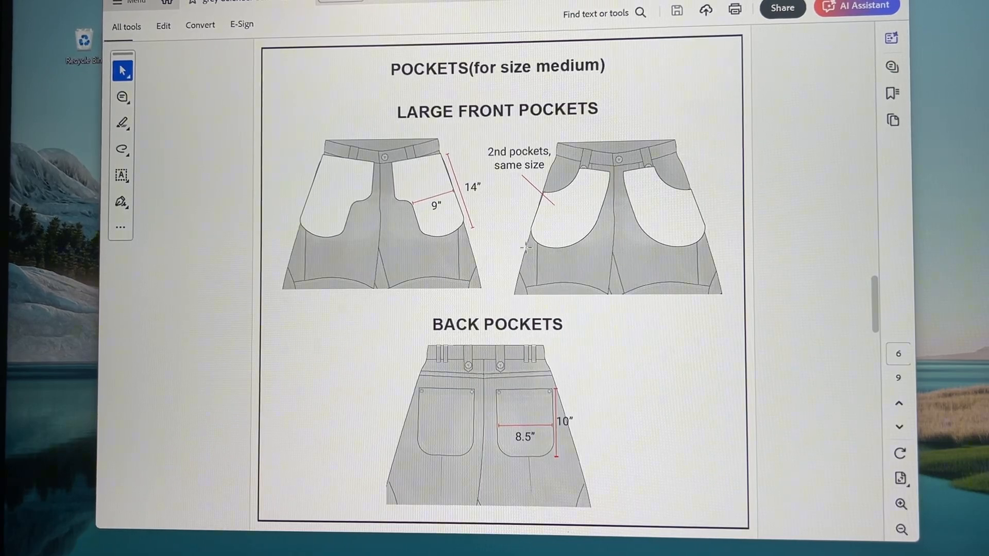
{"action": "scroll", "scroll_direction": "down", "scroll_amount": 3}
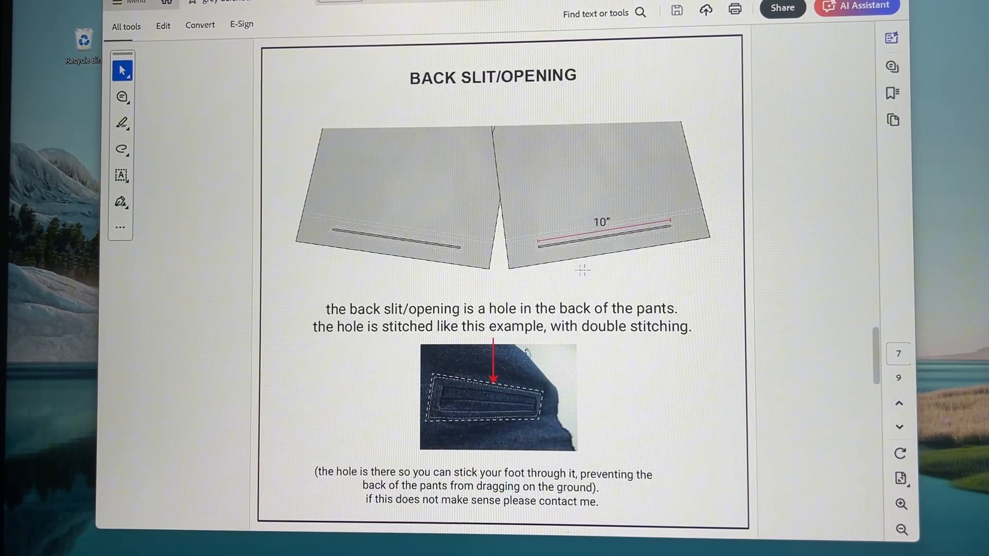
{"action": "scroll", "scroll_direction": "down", "scroll_amount": 3}
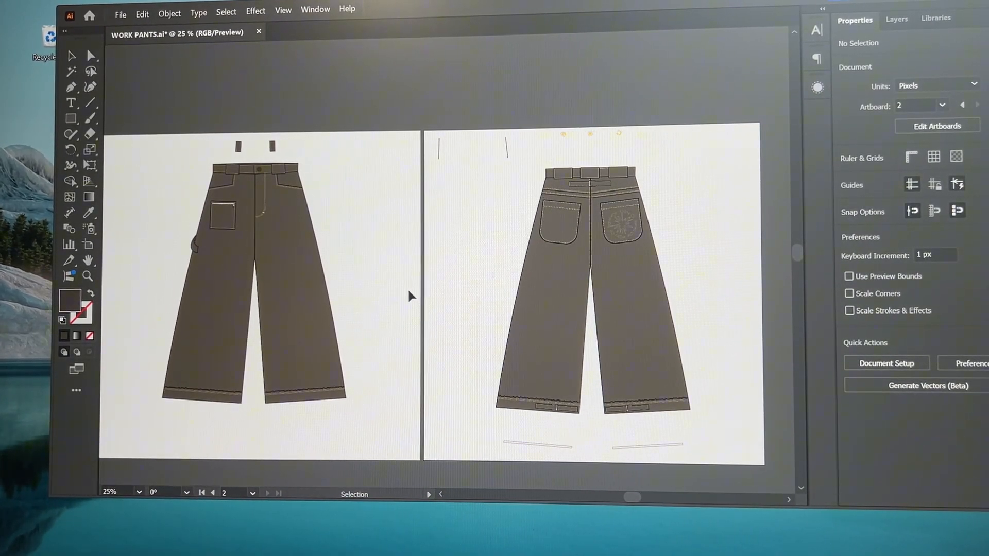
{"action": "mouse_move", "coordinate": [369, 332]}
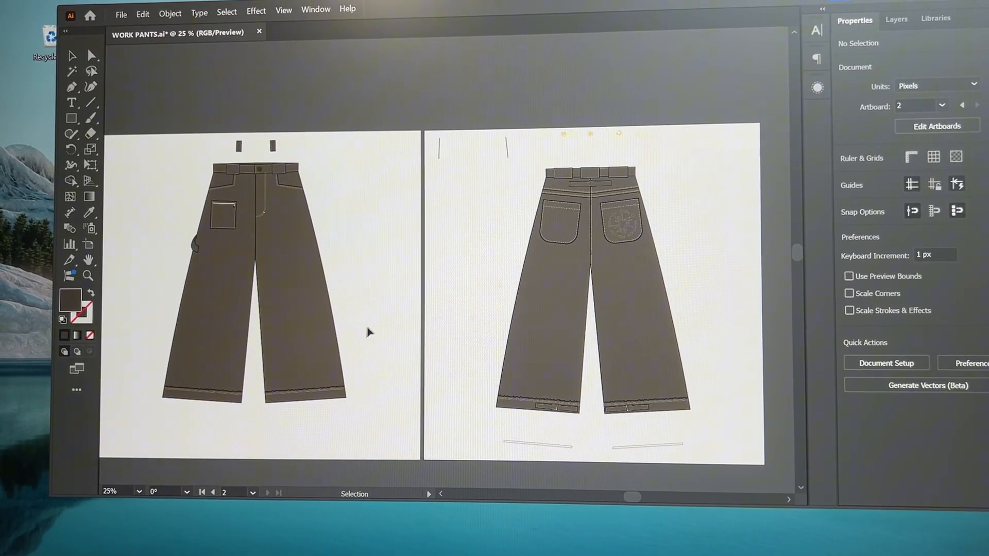
Step: Create blank Untitled-1 via File > New, preview a template document, then close that template
{"action": "left_click", "coordinate": [120, 12]}
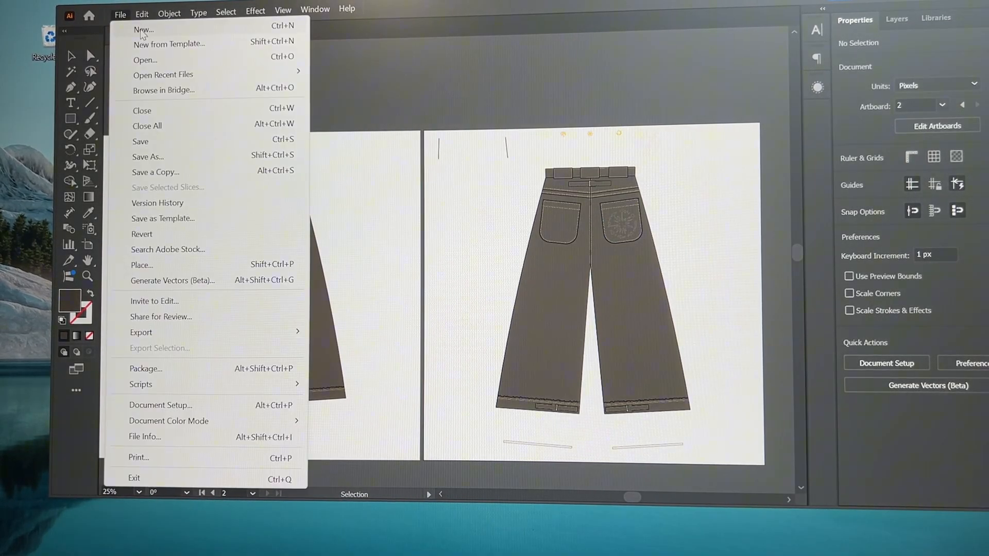
{"action": "left_click", "coordinate": [143, 29]}
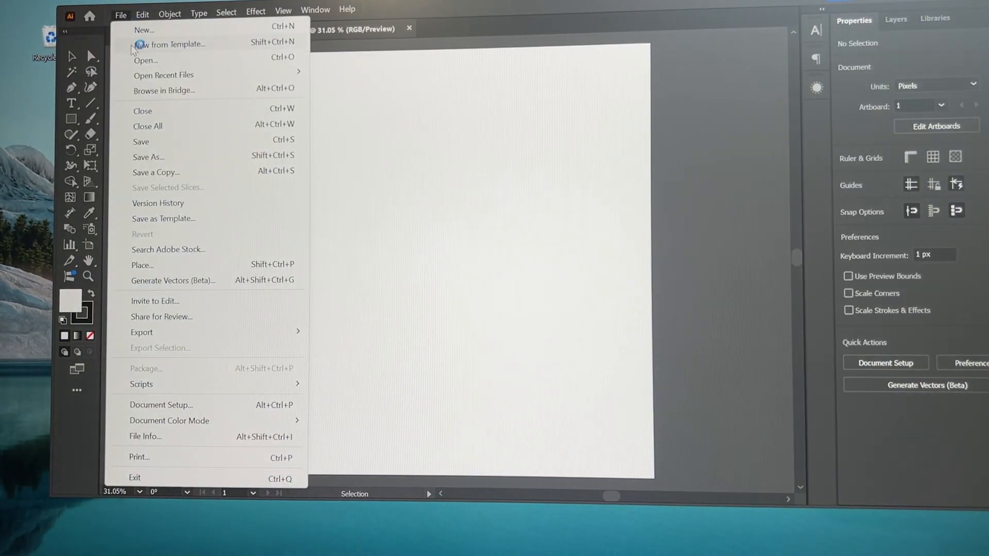
{"action": "left_click", "coordinate": [169, 43]}
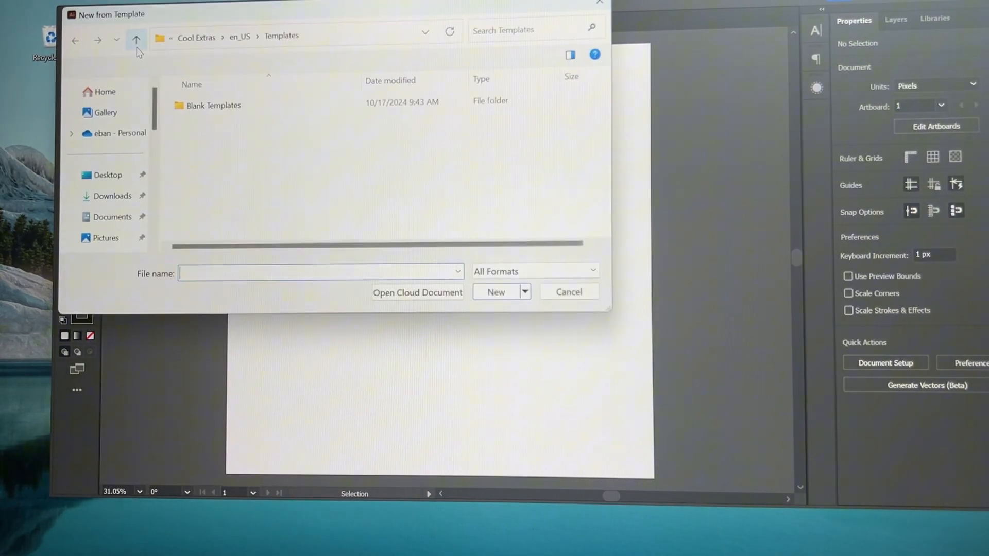
{"action": "left_click", "coordinate": [495, 291]}
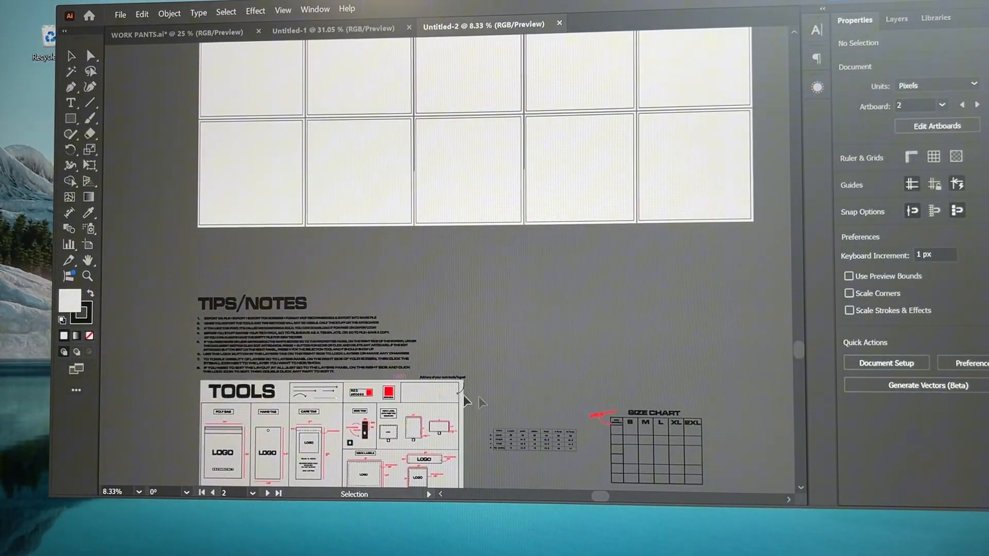
{"action": "left_click", "coordinate": [558, 23]}
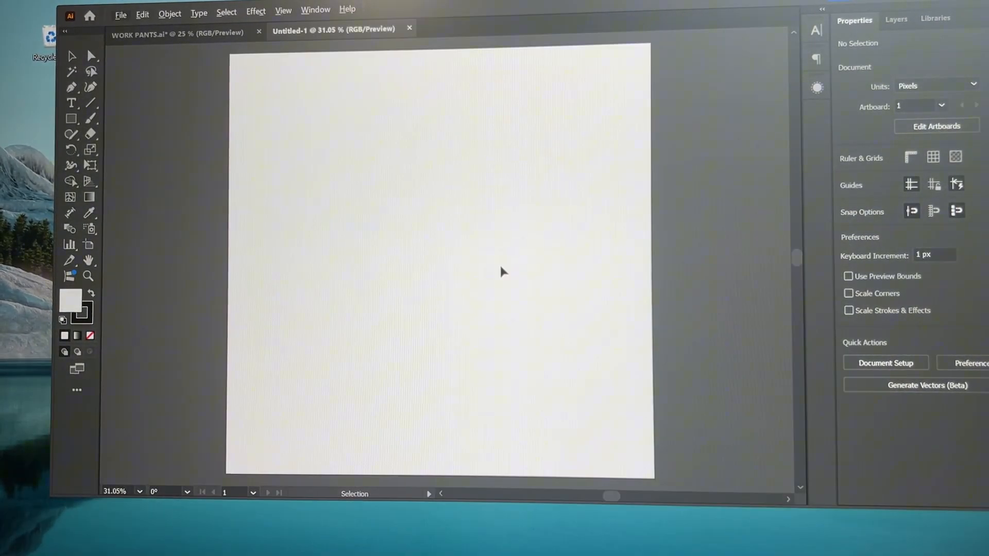
{"action": "mouse_move", "coordinate": [446, 285]}
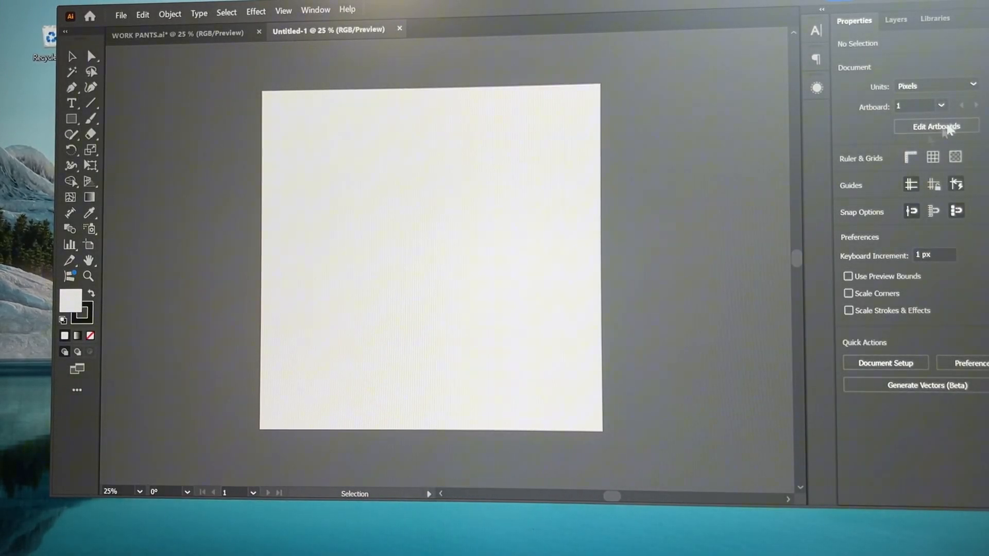
{"action": "mouse_move", "coordinate": [618, 202]}
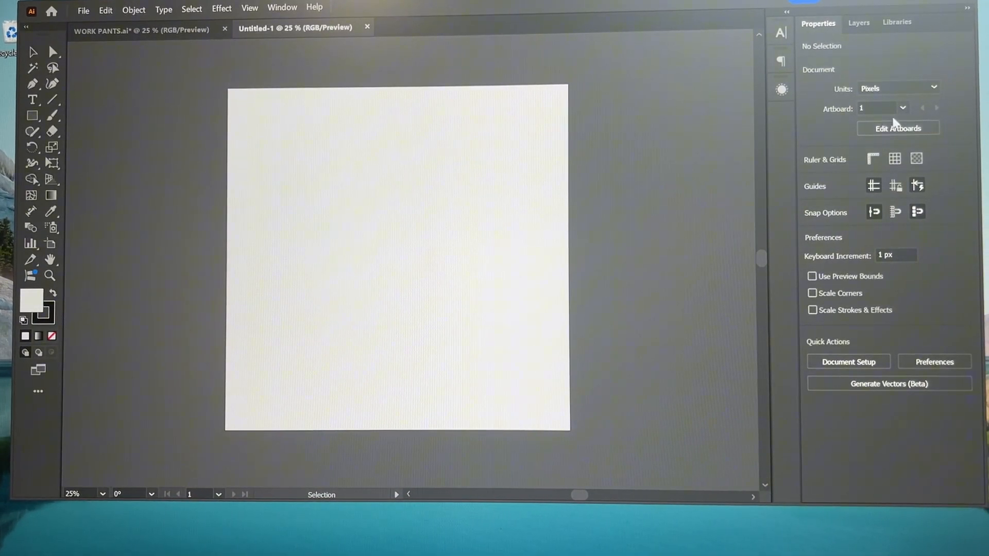
{"action": "mouse_move", "coordinate": [897, 128]}
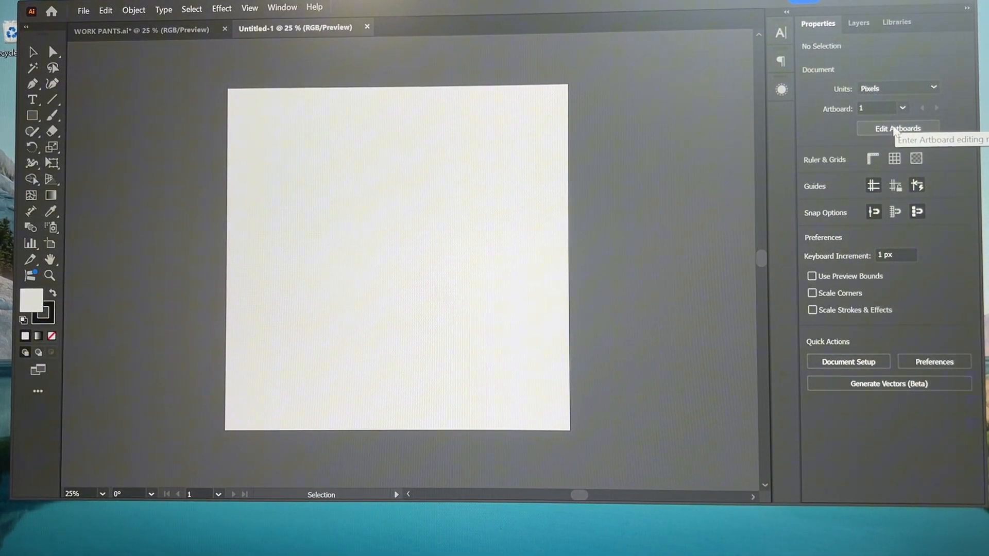
Step: Add artboards up to ten and rearrange all in five columns with 20 px spacing
{"action": "left_click", "coordinate": [898, 129]}
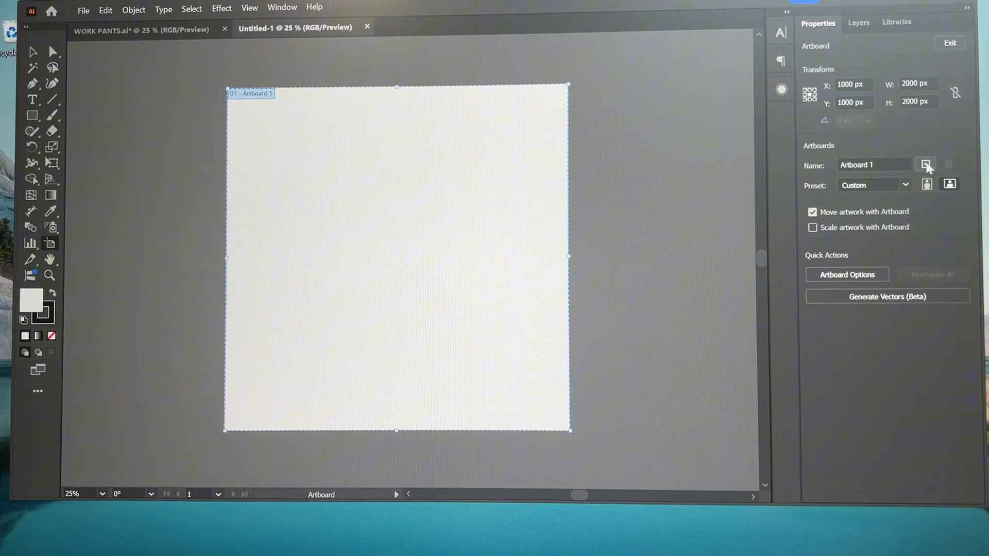
{"action": "left_click", "coordinate": [925, 165]}
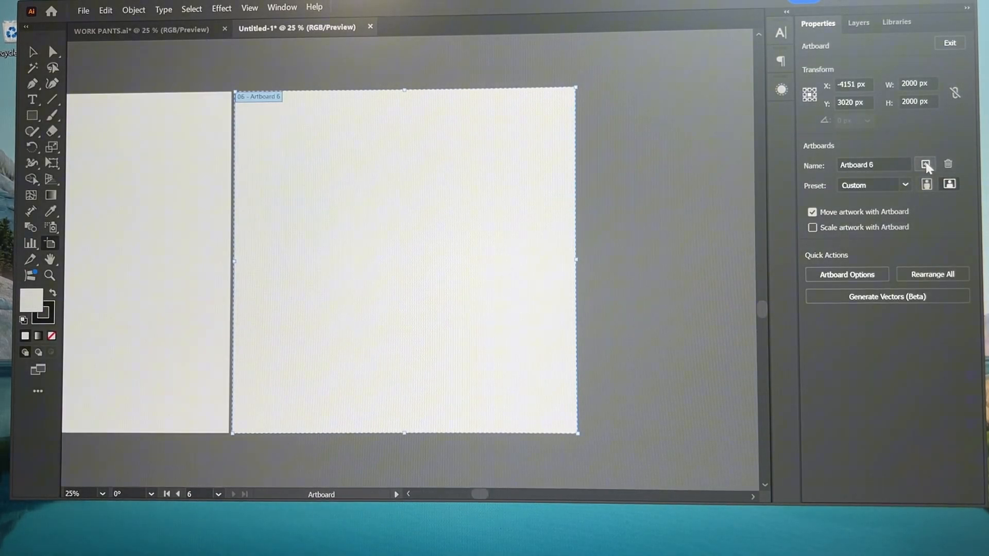
{"action": "left_click", "coordinate": [925, 164]}
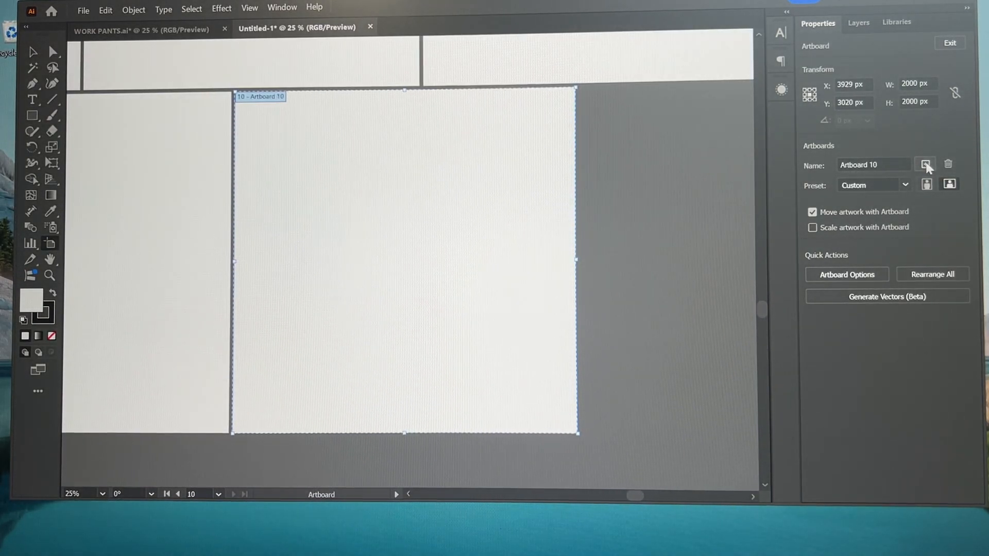
{"action": "left_click", "coordinate": [932, 274]}
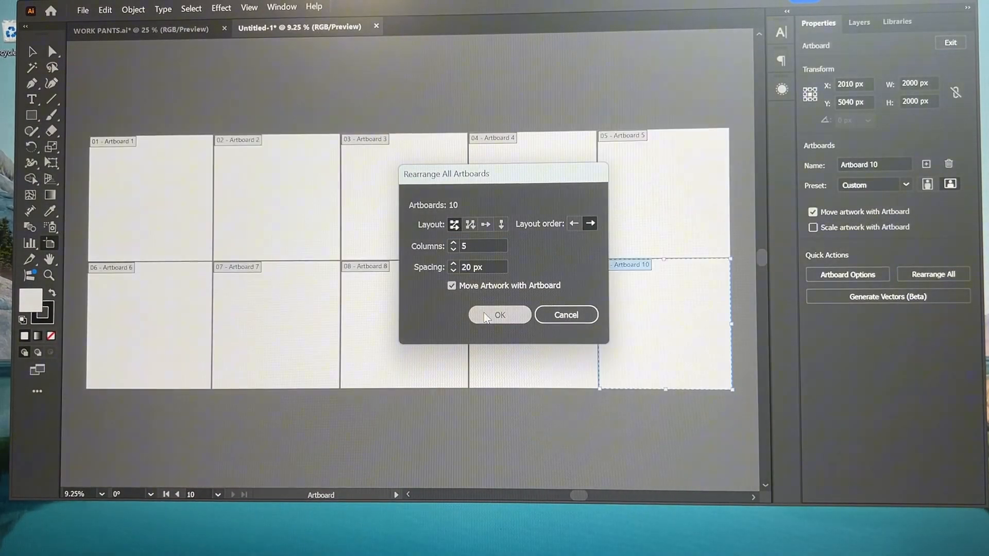
{"action": "left_click", "coordinate": [500, 315]}
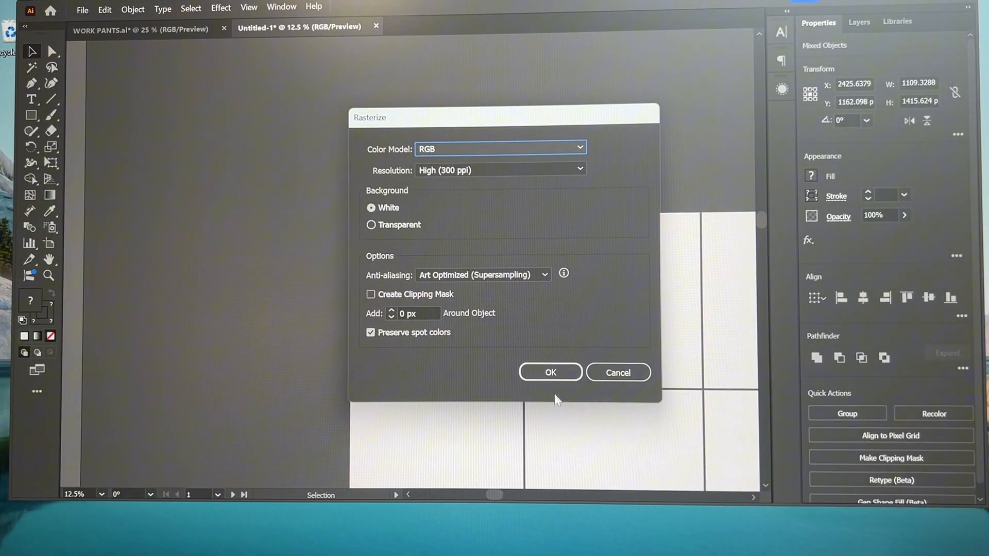
Step: Rasterize the pasted pants flats, position them with TECH PACK title and front/back labels, deselect
{"action": "left_click", "coordinate": [549, 372]}
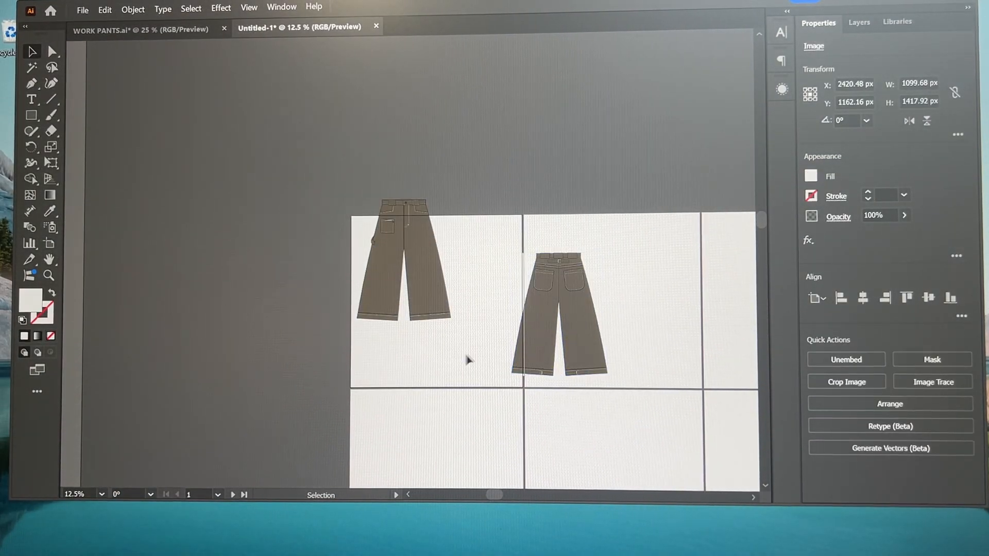
{"action": "left_click", "coordinate": [401, 259]}
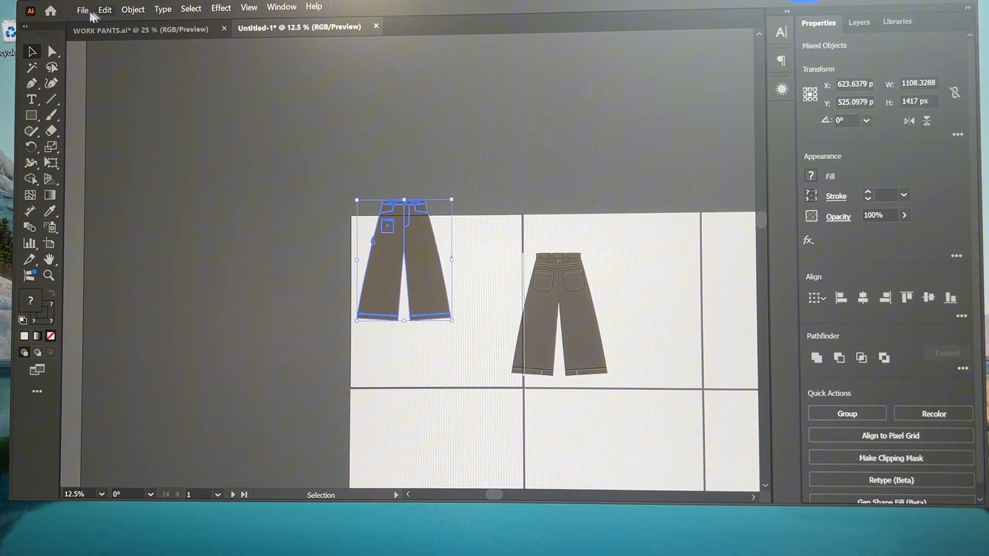
{"action": "left_click", "coordinate": [30, 99]}
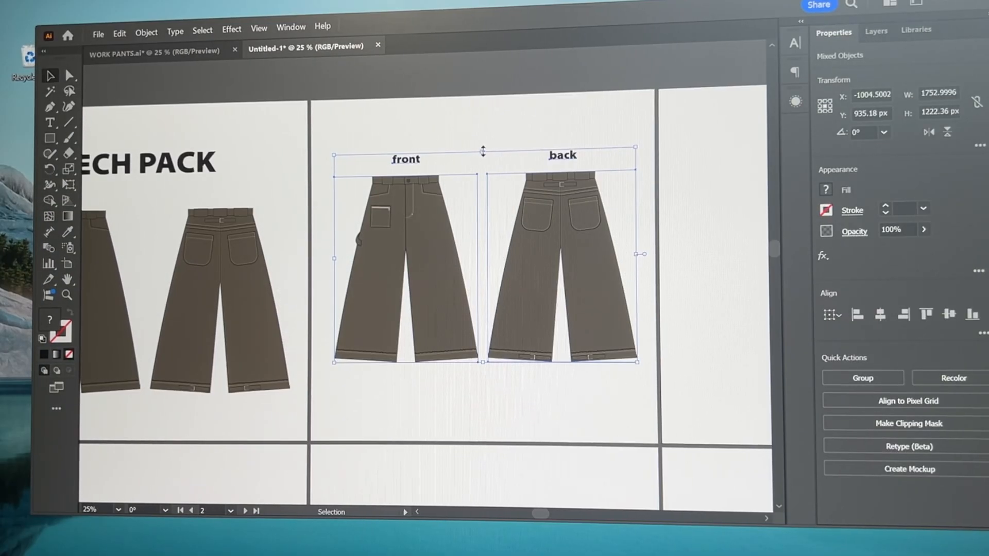
{"action": "left_click", "coordinate": [377, 186]}
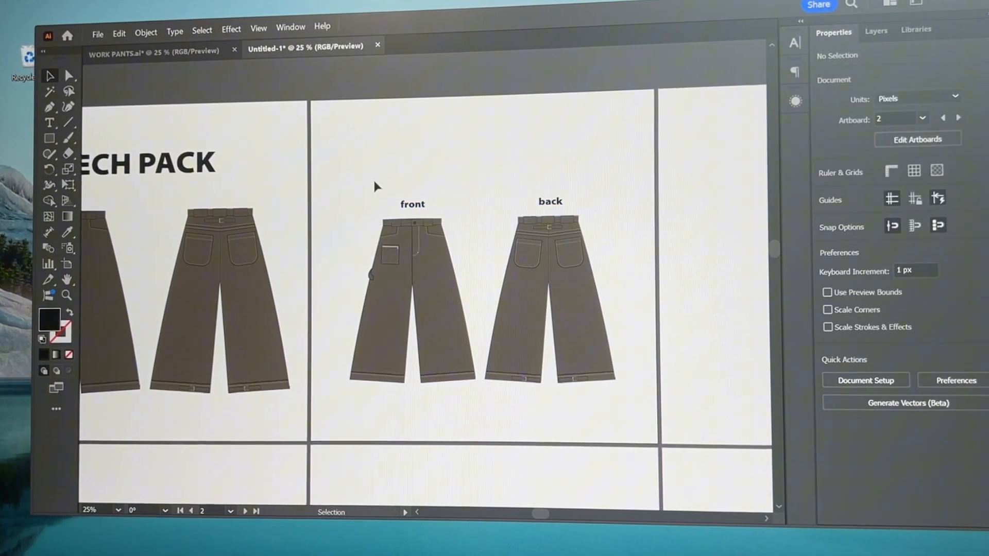
{"action": "mouse_move", "coordinate": [320, 166]}
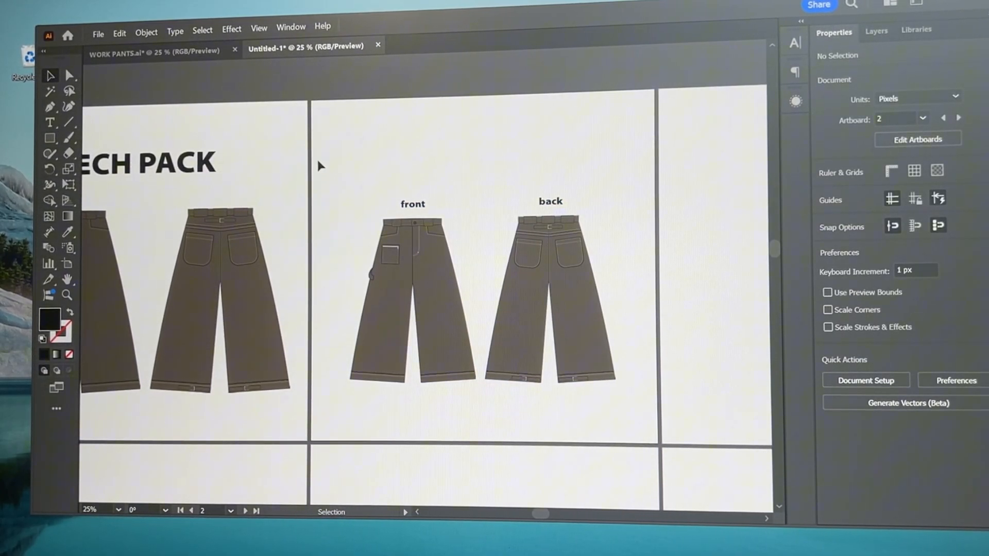
Step: Choose the Rectangular Grid tool and confirm its size and divider settings on the artboard
{"action": "left_click", "coordinate": [50, 138]}
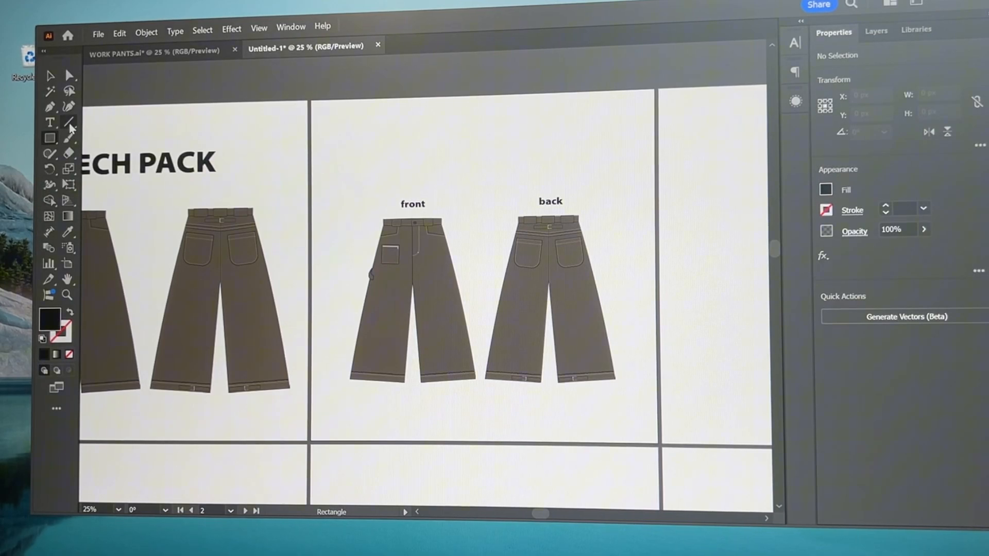
{"action": "left_click", "coordinate": [69, 121]}
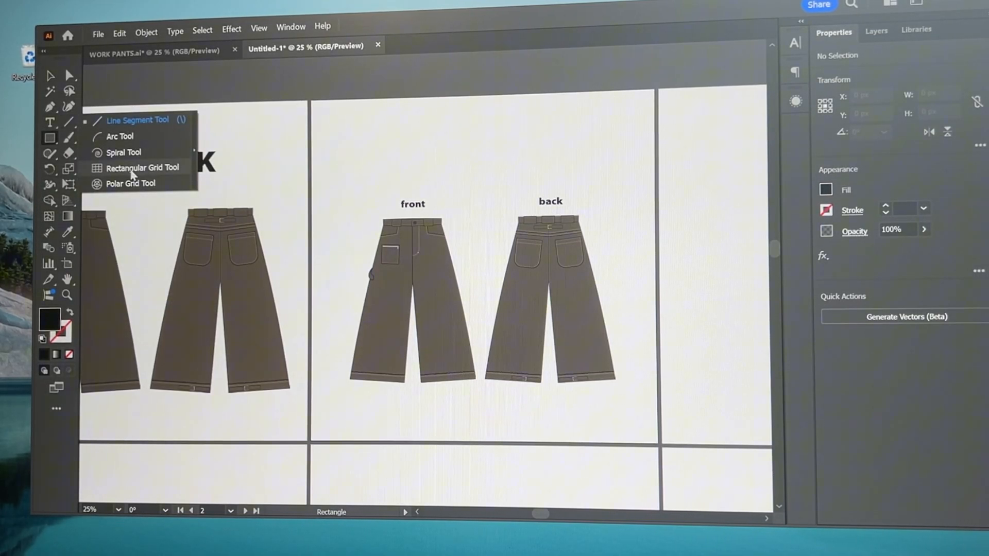
{"action": "left_click", "coordinate": [141, 167]}
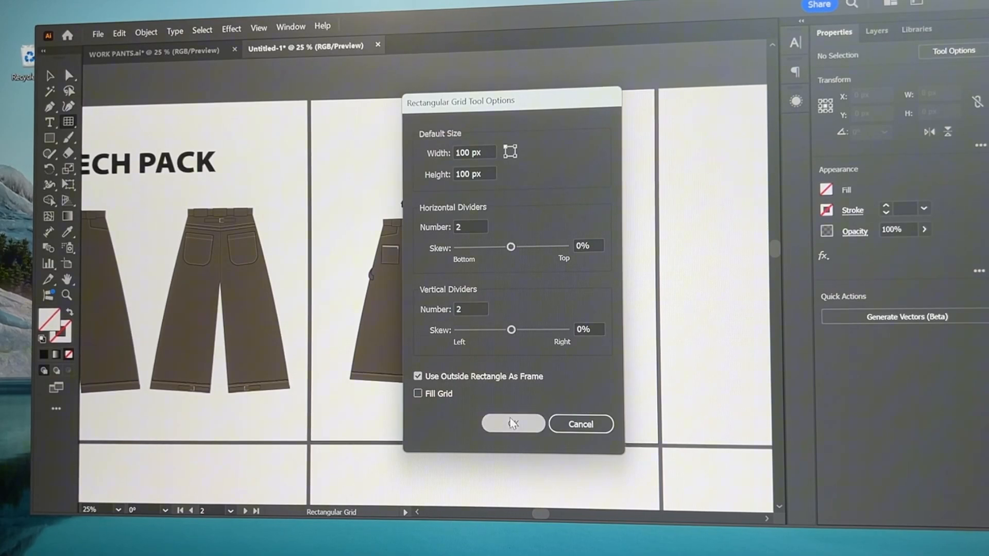
{"action": "left_click", "coordinate": [512, 423]}
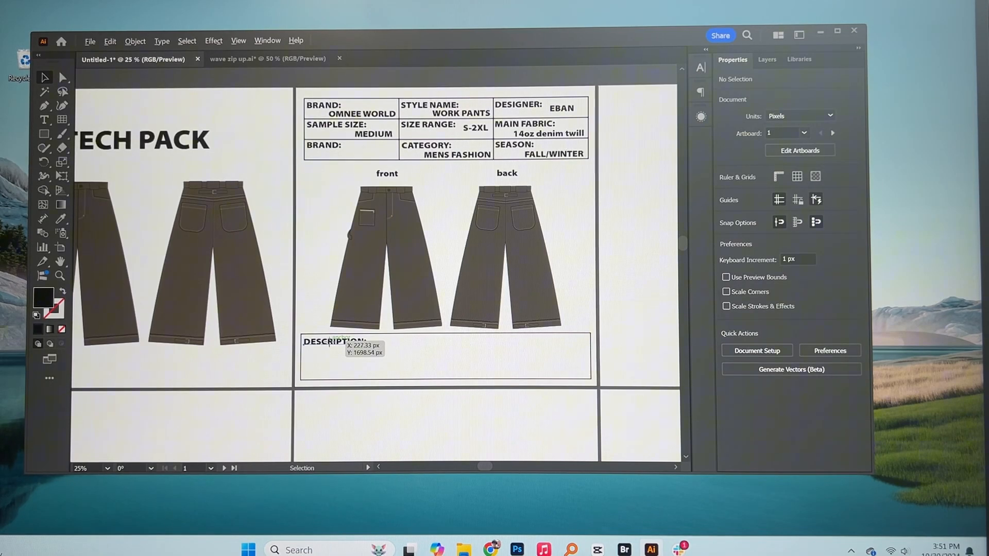
Step: Type the pants write-up paragraph inside the DESCRIPTION box below the flats
{"action": "left_click", "coordinate": [334, 351]}
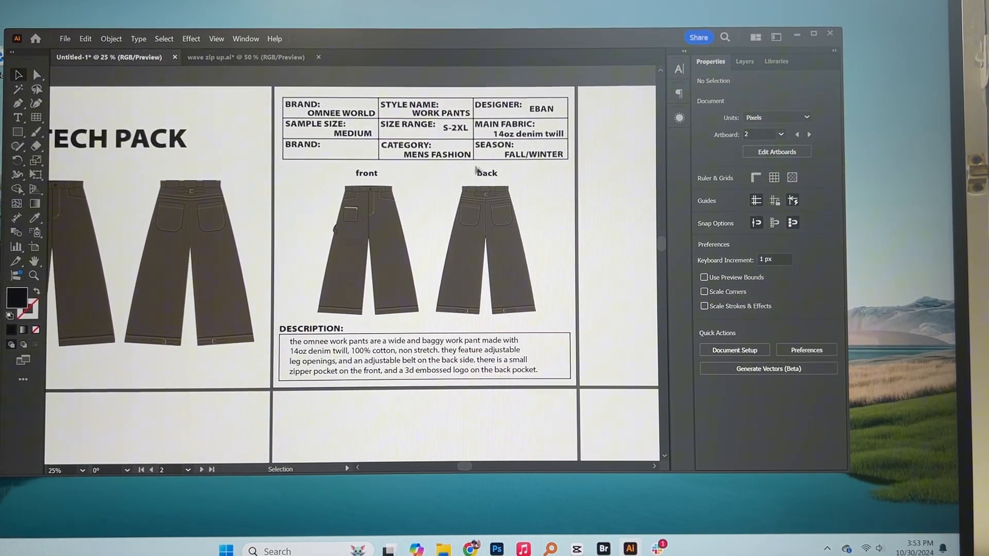
{"action": "left_click", "coordinate": [367, 246]}
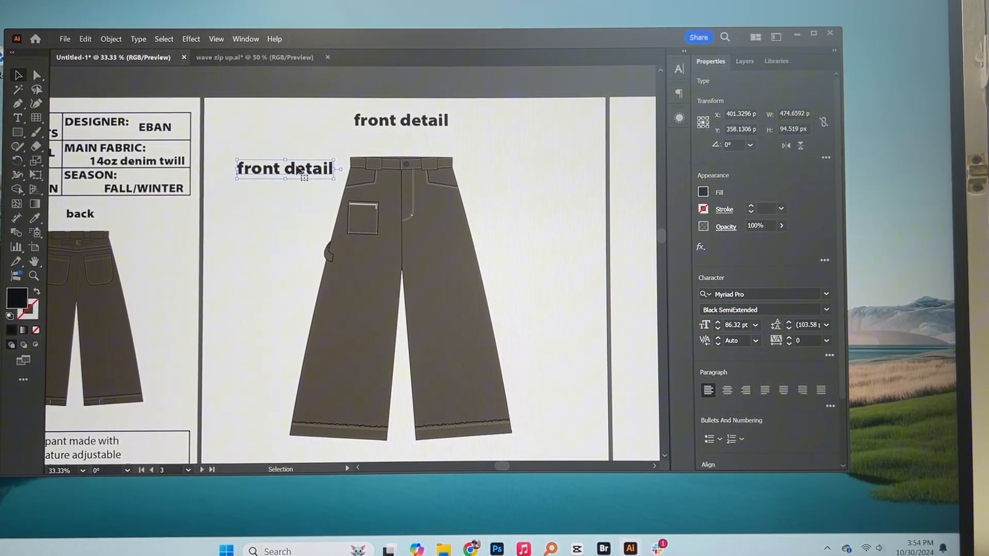
Step: Retype the copied title as 'zipper pocket' and adjust the leader line's stroke
{"action": "double_click", "coordinate": [285, 168]}
{"action": "type", "text": "zipper pocket"}
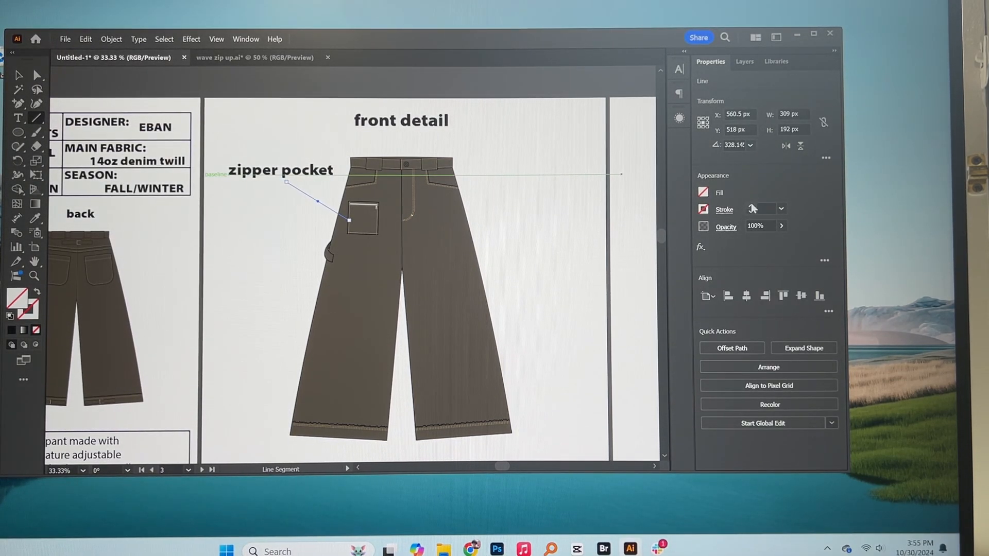
{"action": "left_click", "coordinate": [19, 74]}
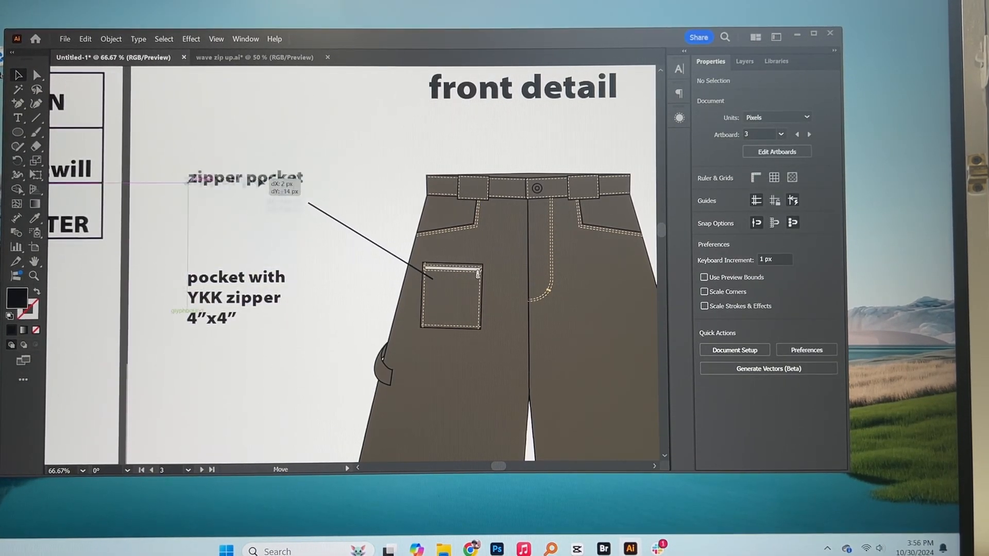
Step: Drag the 'pocket with YKK zipper 4"x4"' note up beneath the zipper pocket label
{"action": "left_click", "coordinate": [246, 186]}
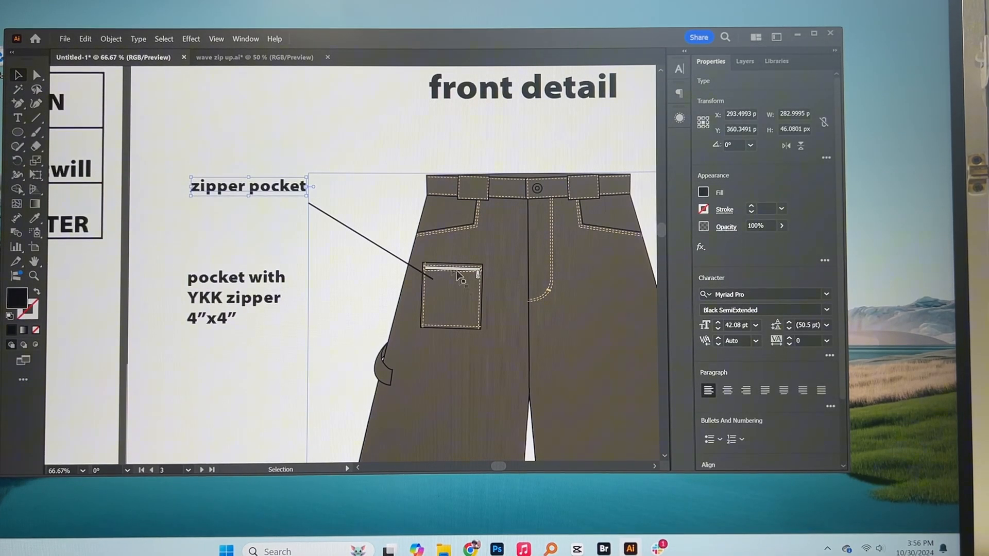
{"action": "mouse_move", "coordinate": [454, 293]}
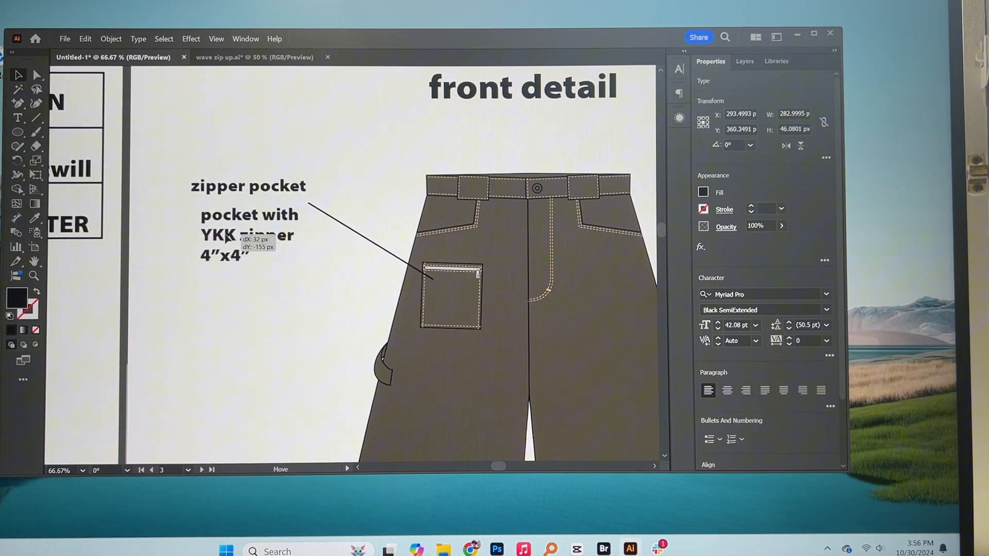
{"action": "left_click", "coordinate": [250, 232]}
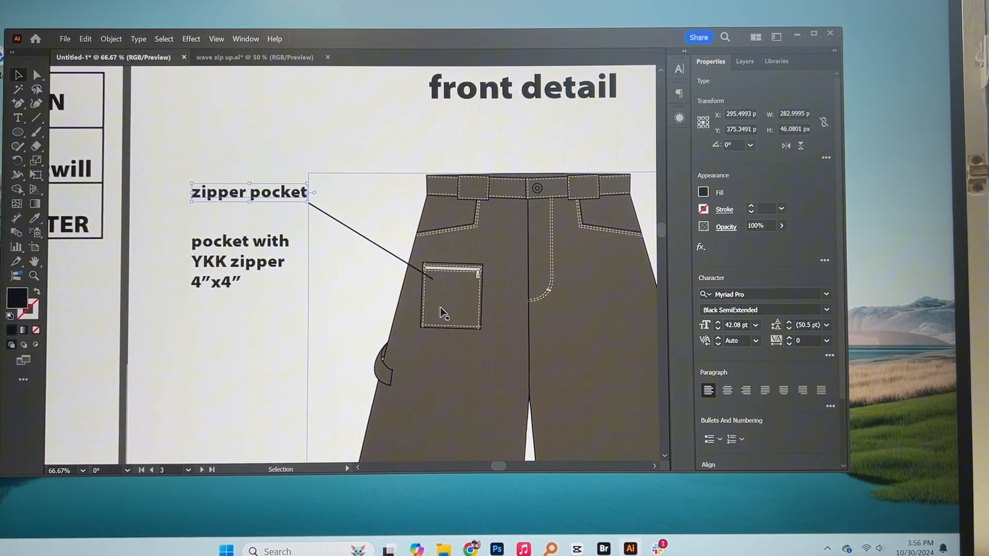
{"action": "mouse_move", "coordinate": [357, 294]}
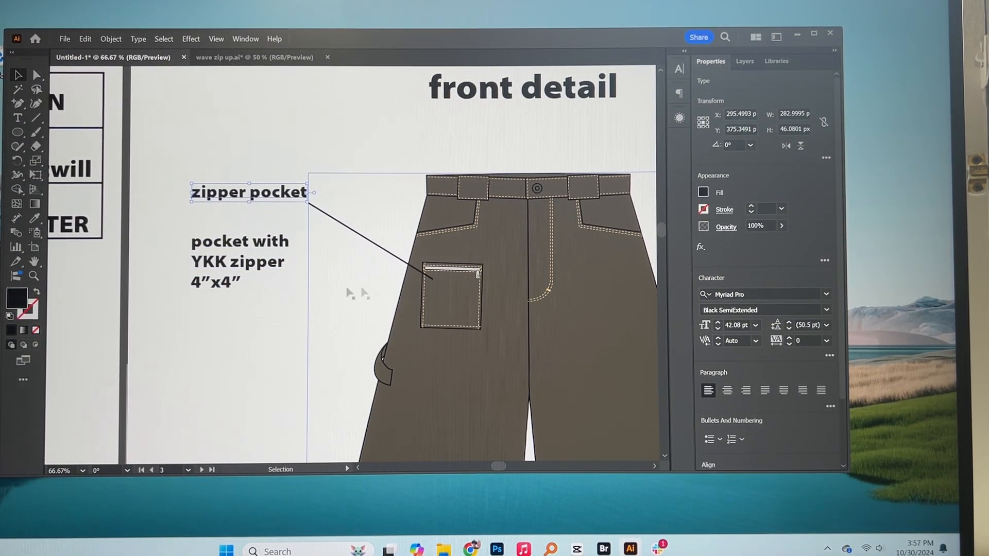
{"action": "mouse_move", "coordinate": [476, 309]}
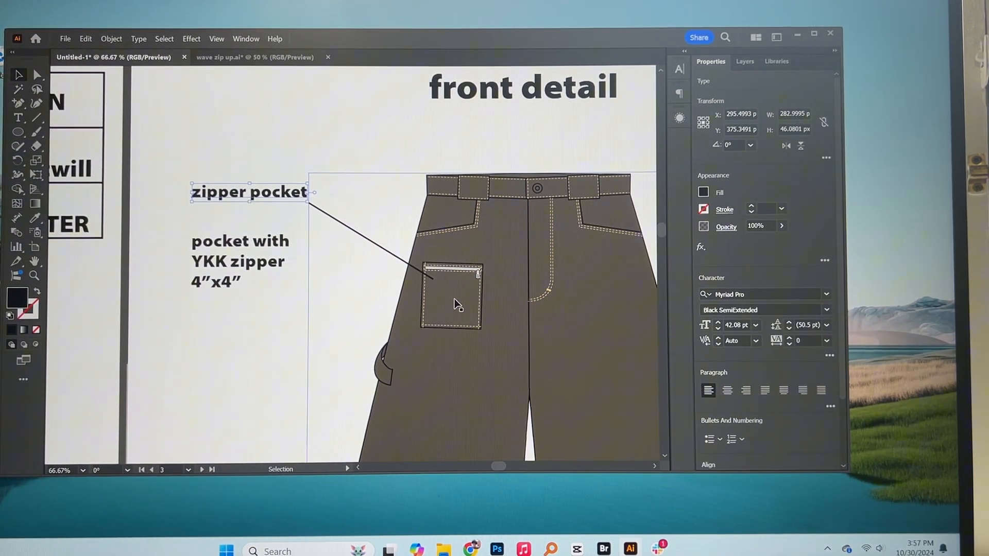
{"action": "mouse_move", "coordinate": [380, 298]}
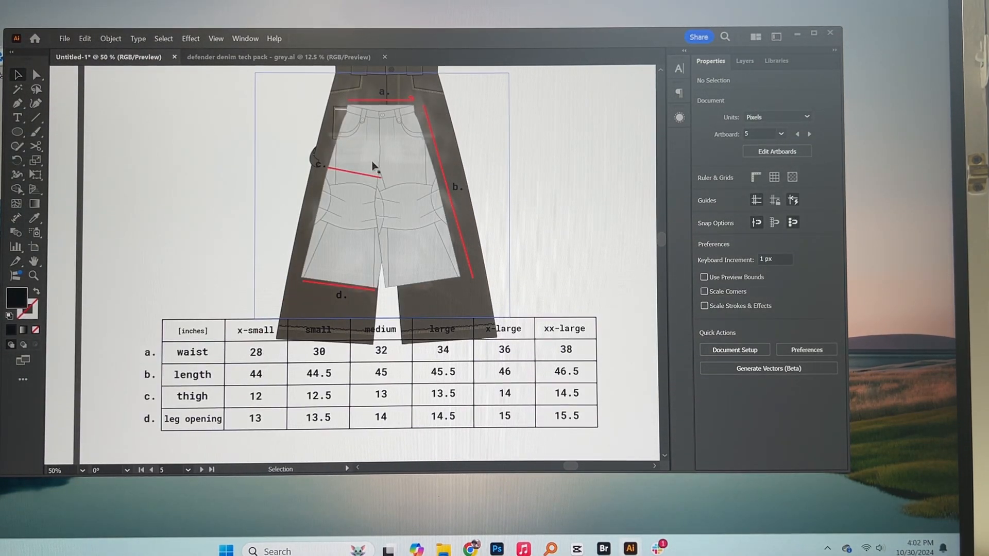
Step: Delete the grey placeholder pants, leaving the brown flat with red a–d measurement lines
{"action": "left_click", "coordinate": [378, 189]}
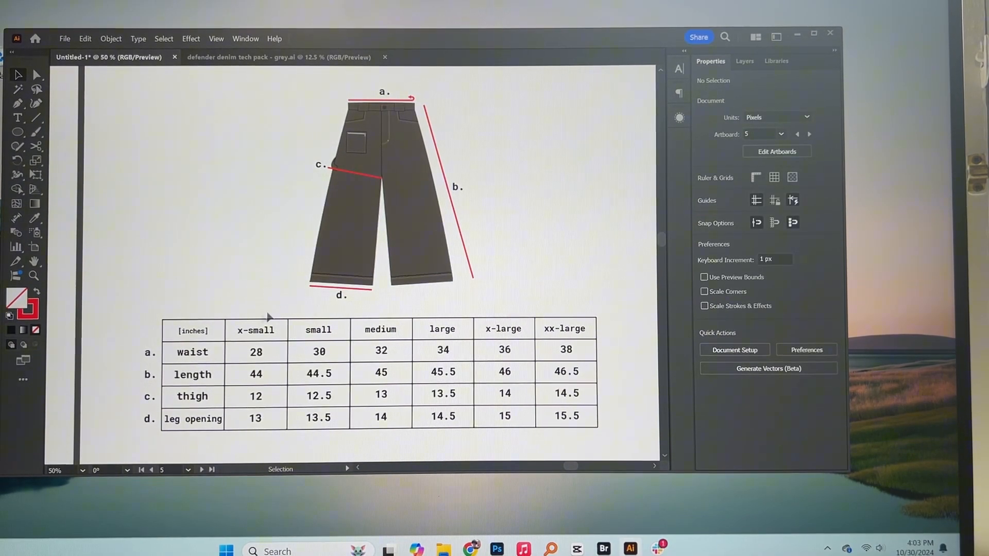
{"action": "mouse_move", "coordinate": [634, 419]}
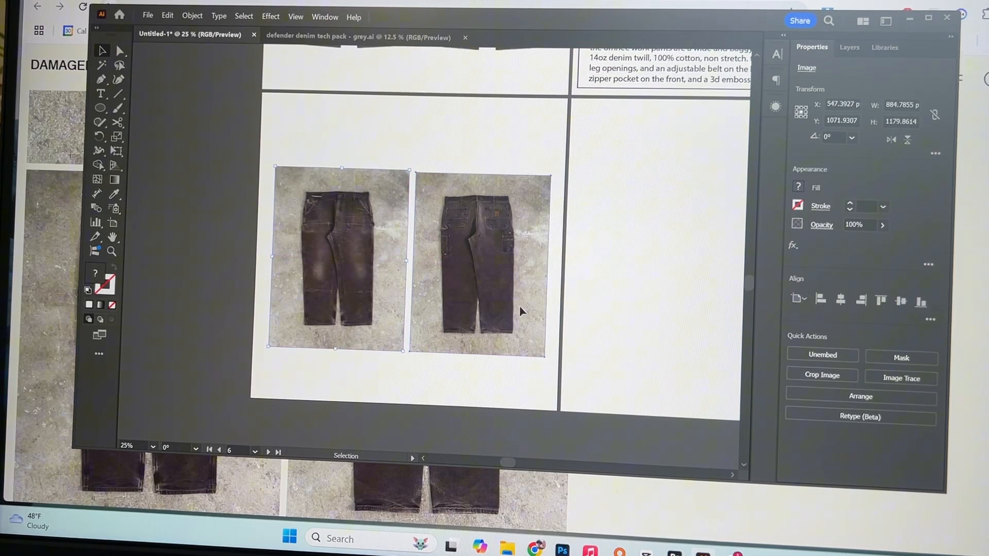
Step: Arrange the two faded pants photos side by side on artboard 6
{"action": "left_click", "coordinate": [482, 262]}
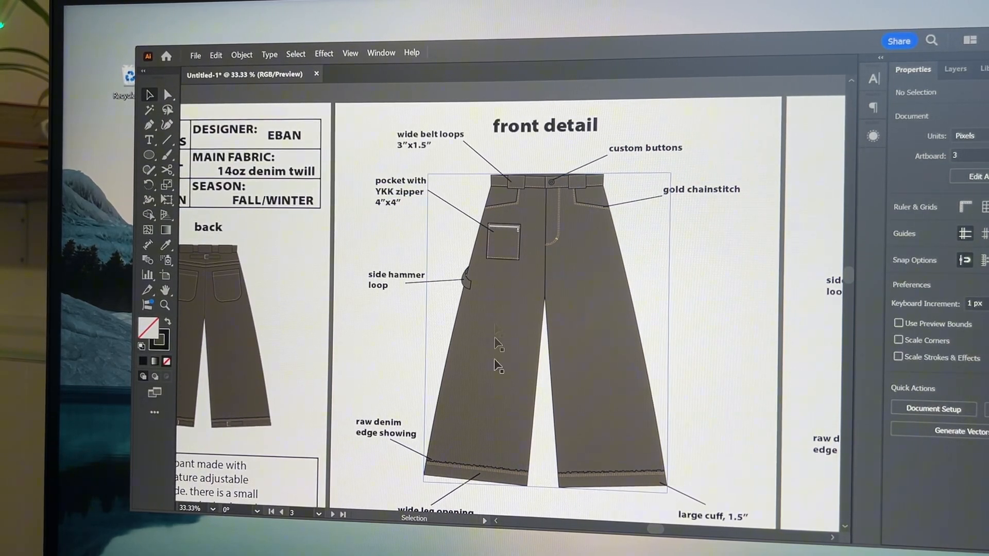
{"action": "mouse_move", "coordinate": [485, 309]}
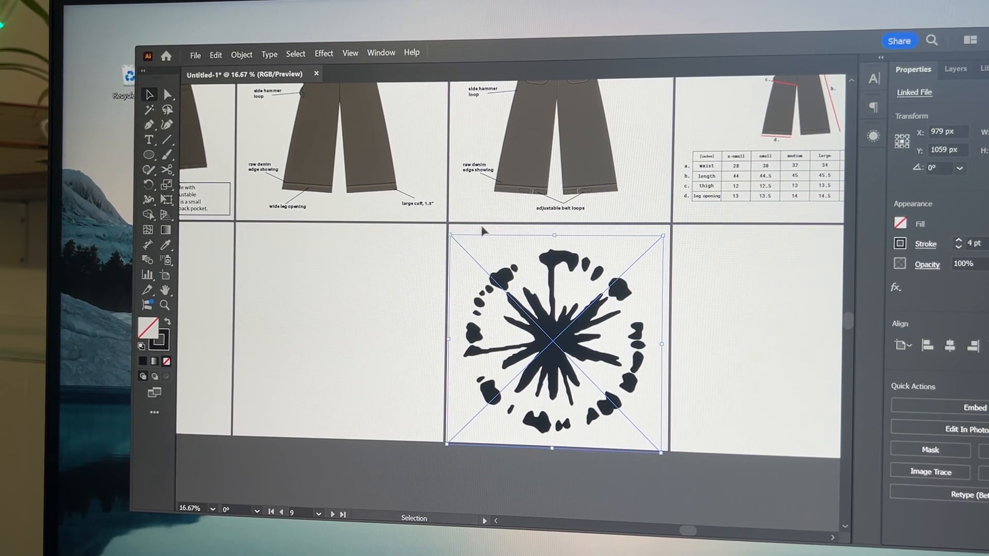
{"action": "mouse_move", "coordinate": [662, 234]}
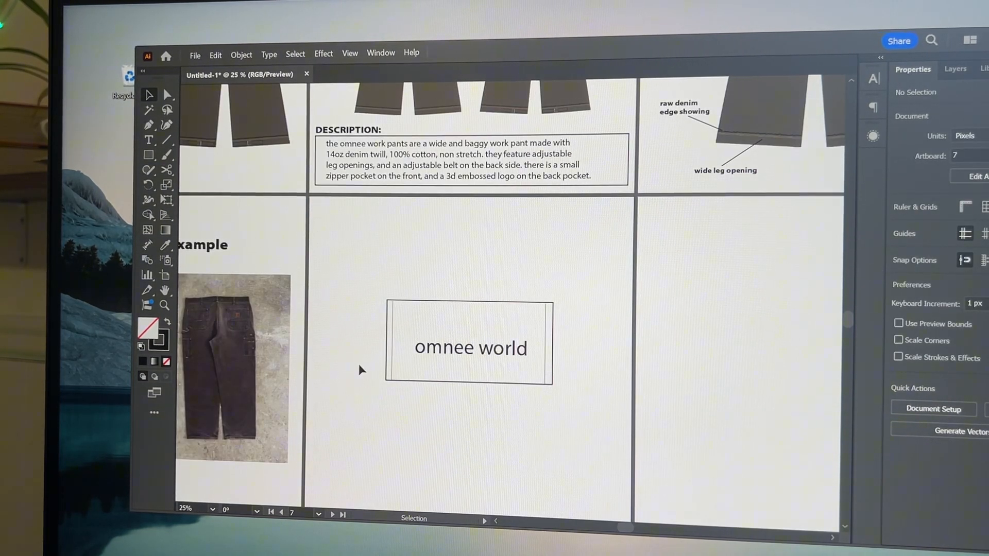
{"action": "mouse_move", "coordinate": [396, 294]}
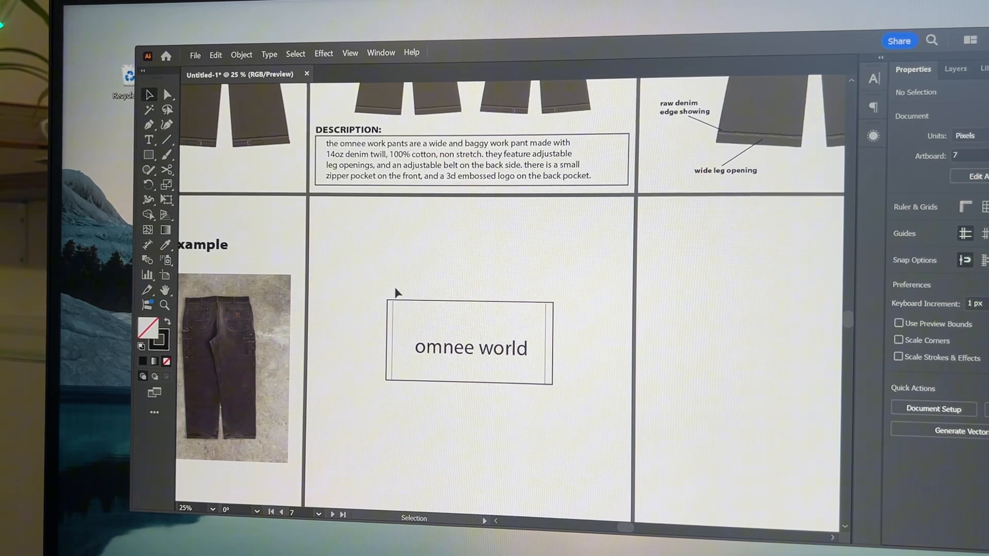
{"action": "mouse_move", "coordinate": [560, 304]}
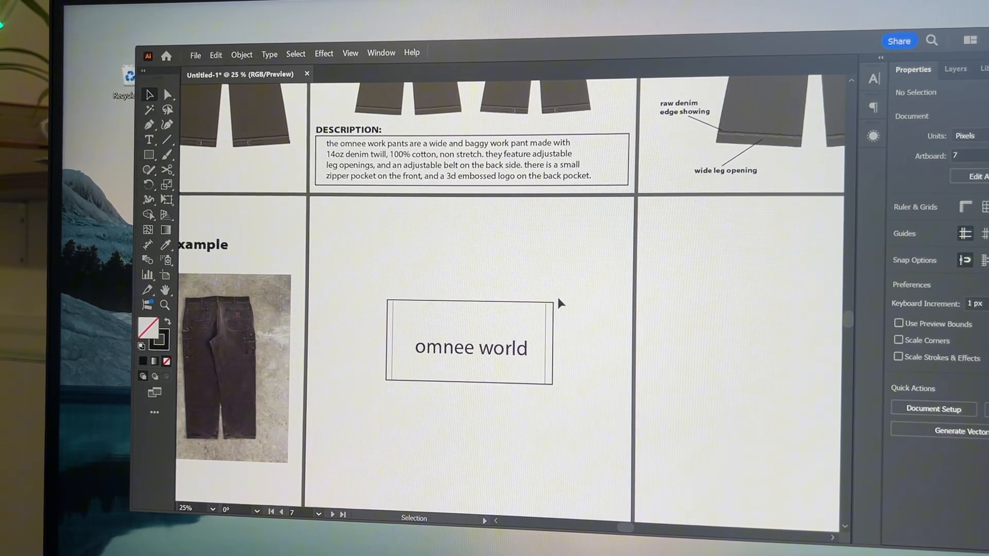
Step: Switch to the tools template document with poly bag and tag templates
{"action": "left_click", "coordinate": [372, 72]}
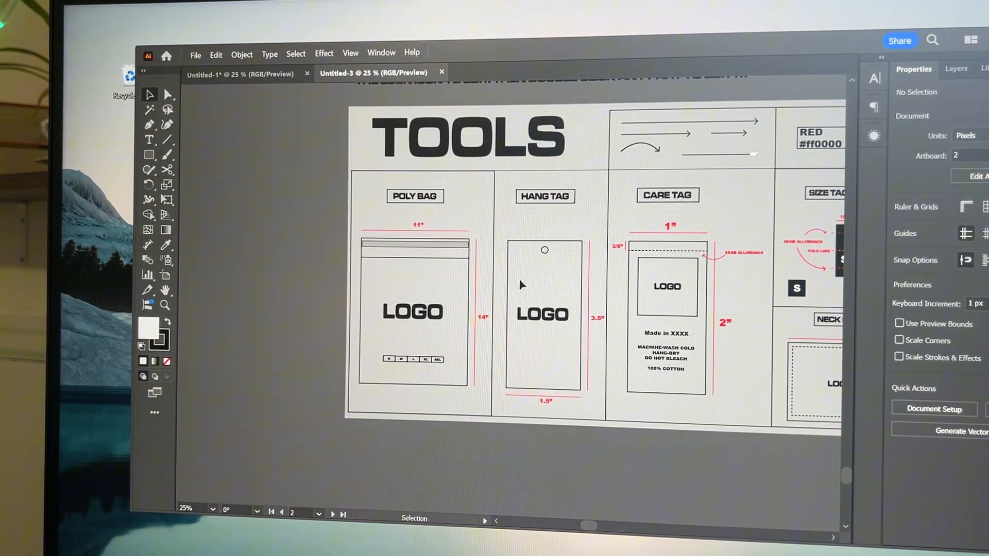
Step: Copy the tag and poly bag templates from the tools file into Untitled-1 with the logo
{"action": "left_click", "coordinate": [959, 69]}
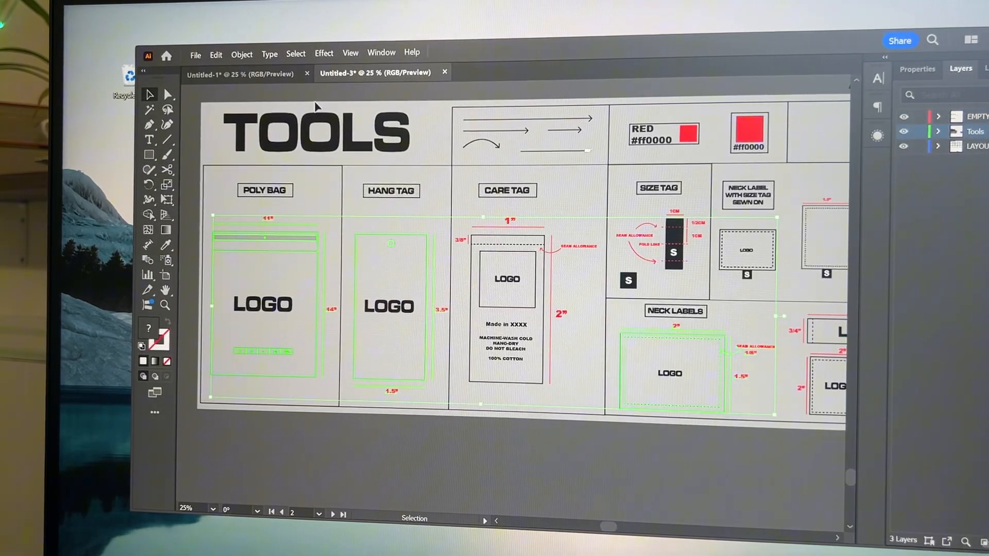
{"action": "left_click", "coordinate": [240, 74]}
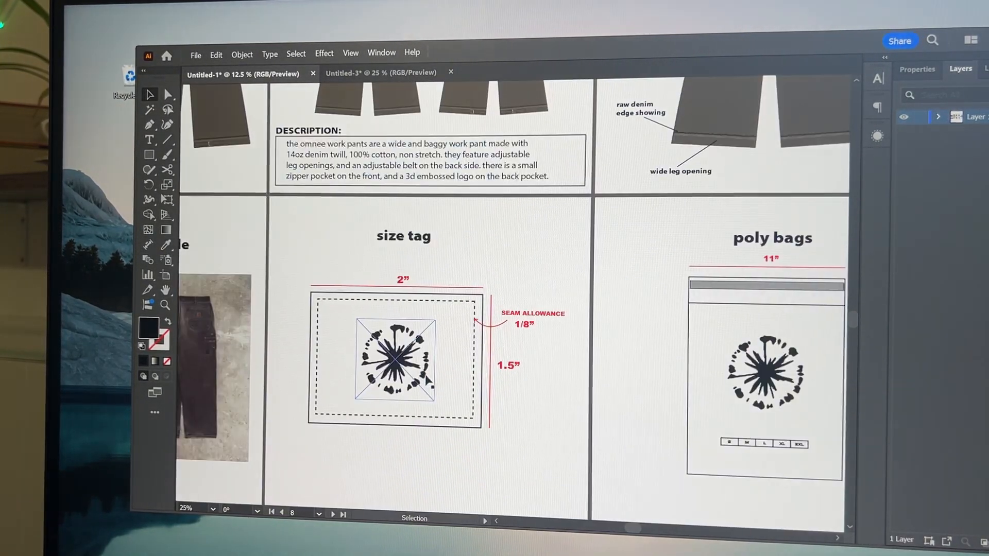
{"action": "left_click", "coordinate": [375, 72]}
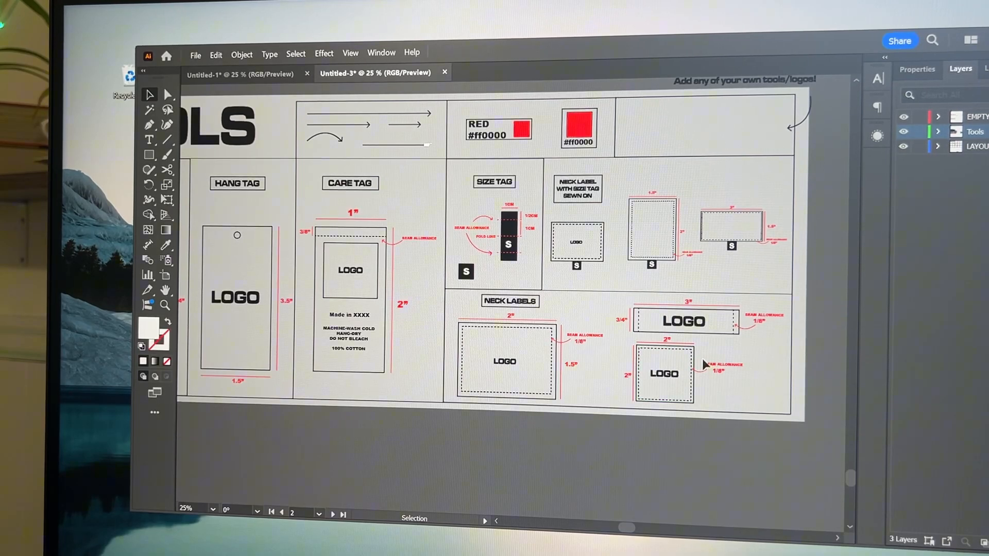
{"action": "left_click", "coordinate": [240, 74]}
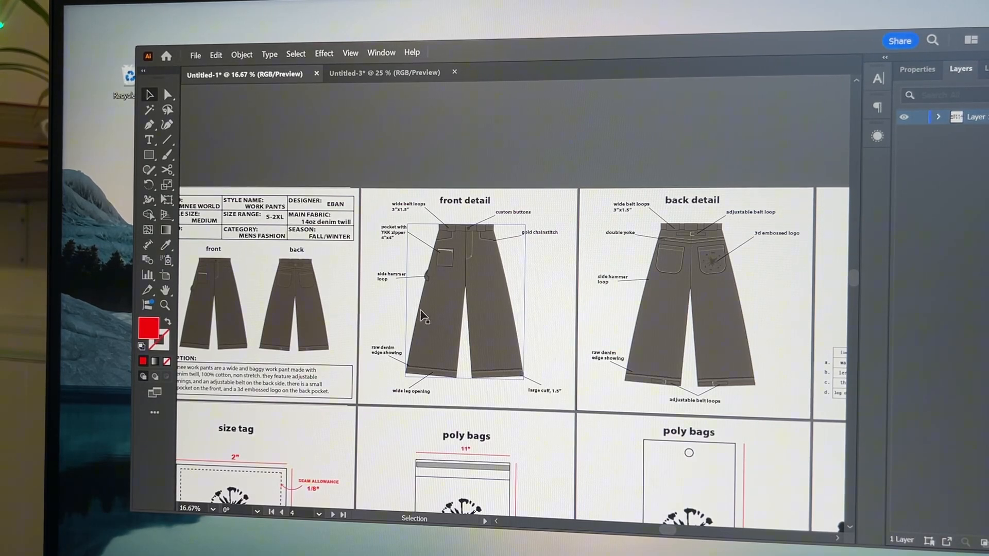
{"action": "mouse_move", "coordinate": [511, 353]}
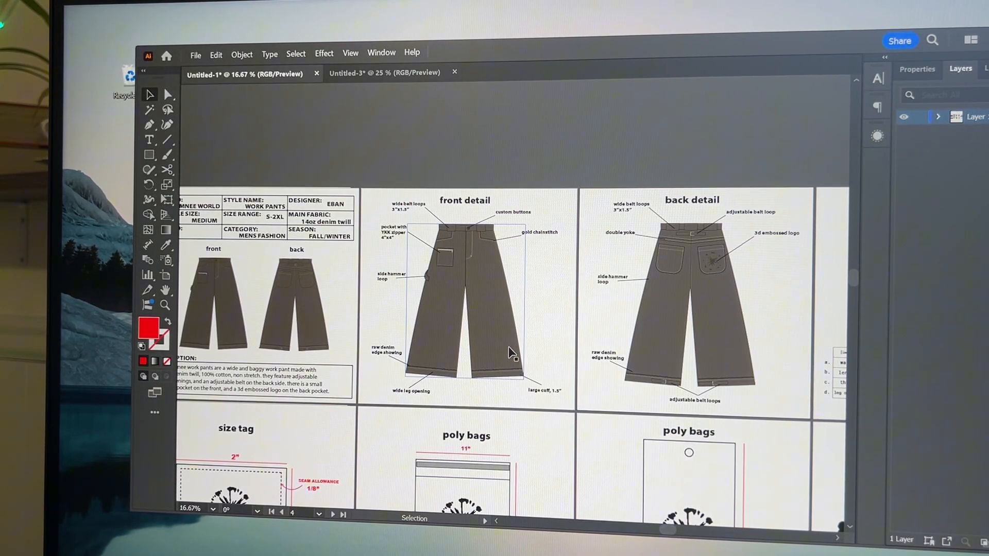
Step: Review all artboards from cover to logo page and reach File > Export
{"action": "scroll", "scroll_direction": "down", "scroll_amount": 3}
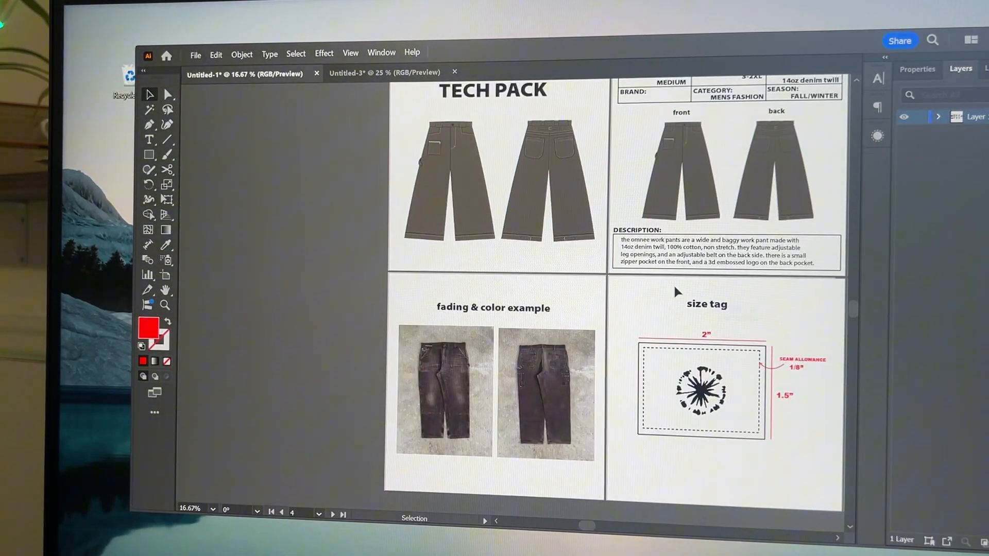
{"action": "mouse_move", "coordinate": [508, 429]}
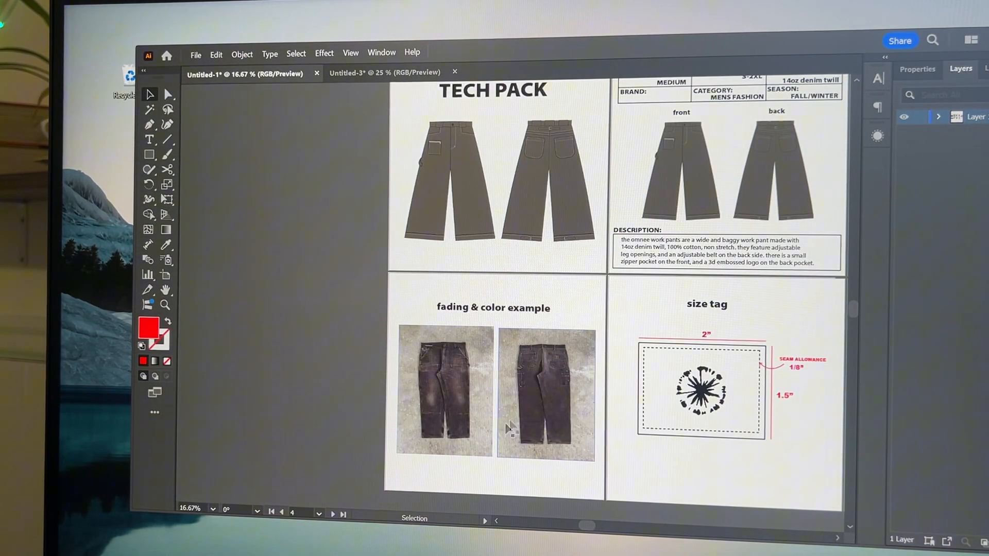
{"action": "mouse_move", "coordinate": [580, 301]}
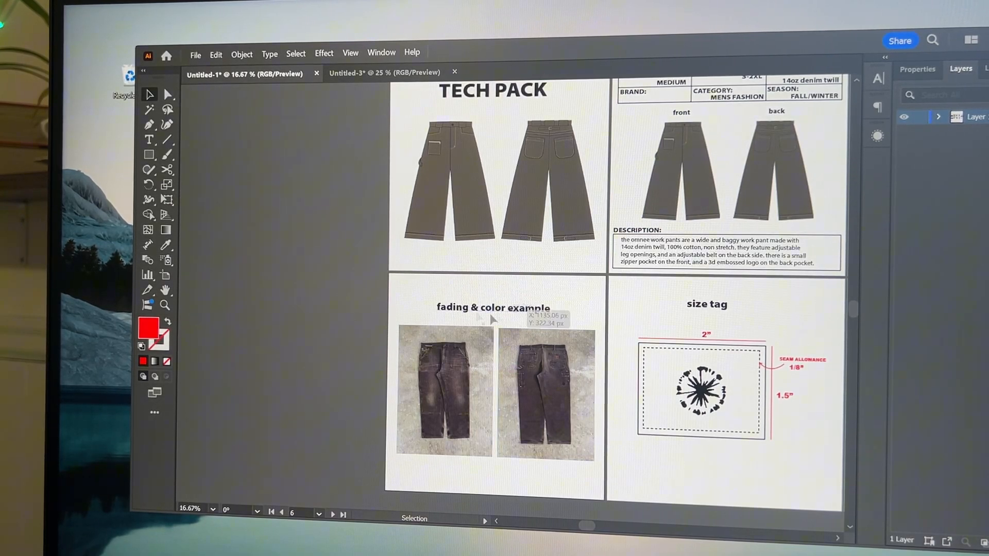
{"action": "left_click", "coordinate": [449, 170]}
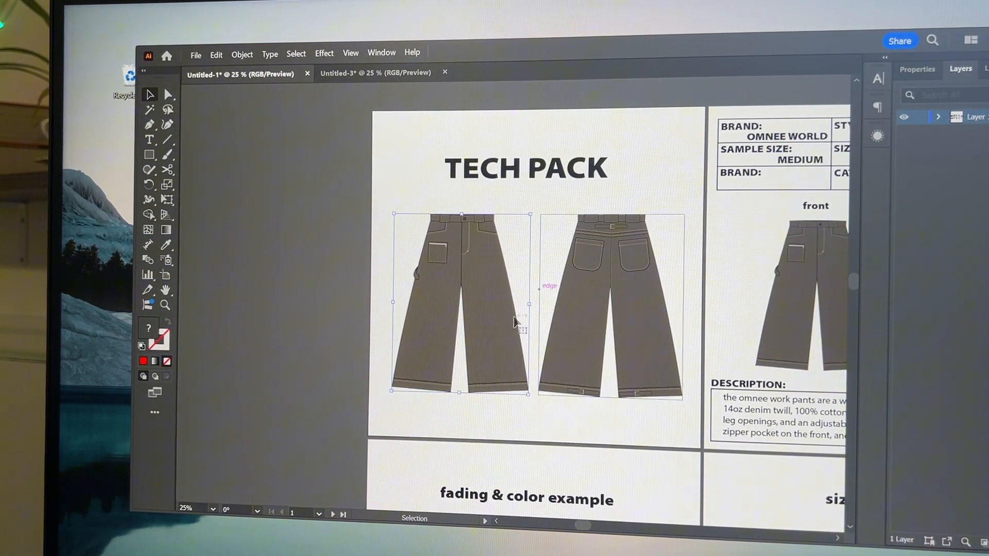
{"action": "scroll", "scroll_direction": "down", "scroll_amount": 3}
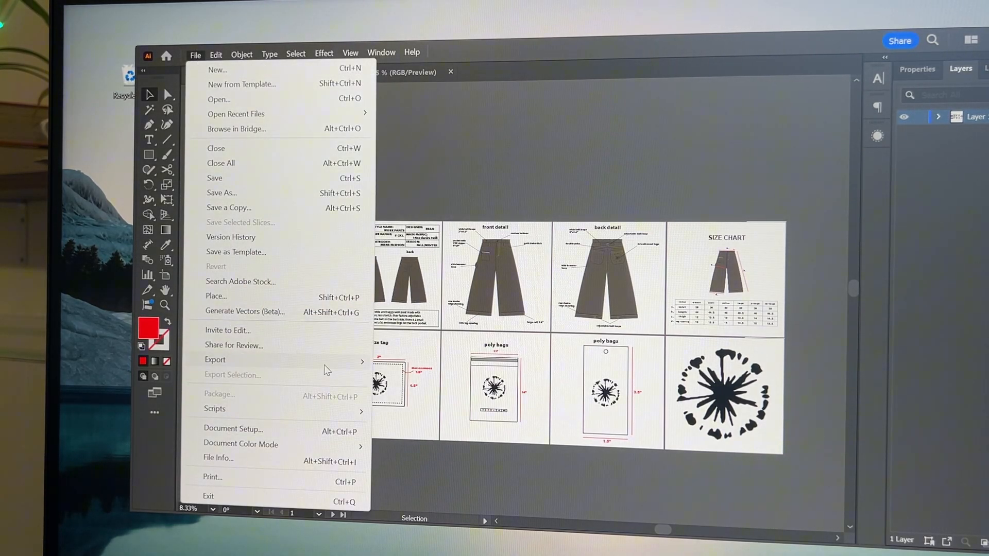
Step: Configure Export for Screens: all ten artboards, PDF format, single file
{"action": "left_click", "coordinate": [214, 360]}
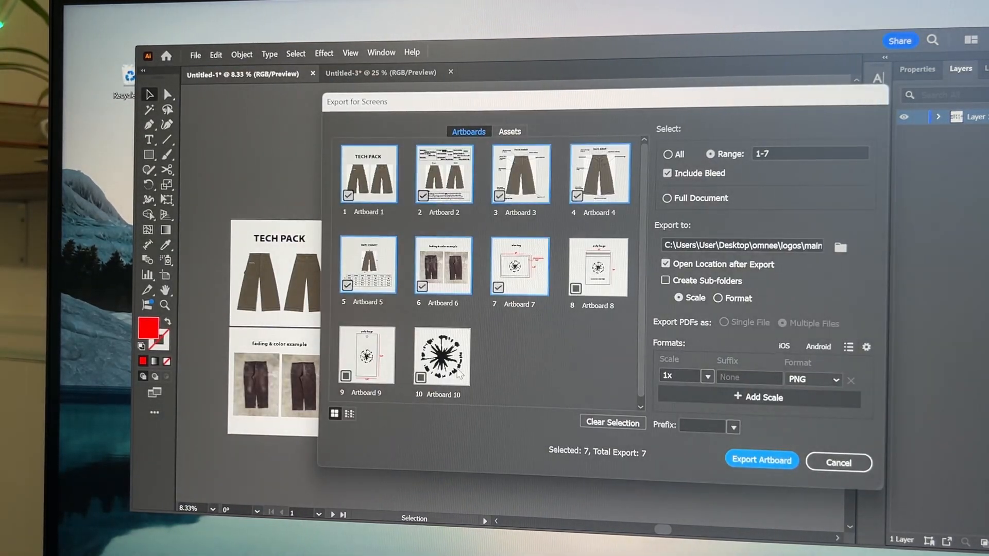
{"action": "left_click", "coordinate": [667, 153]}
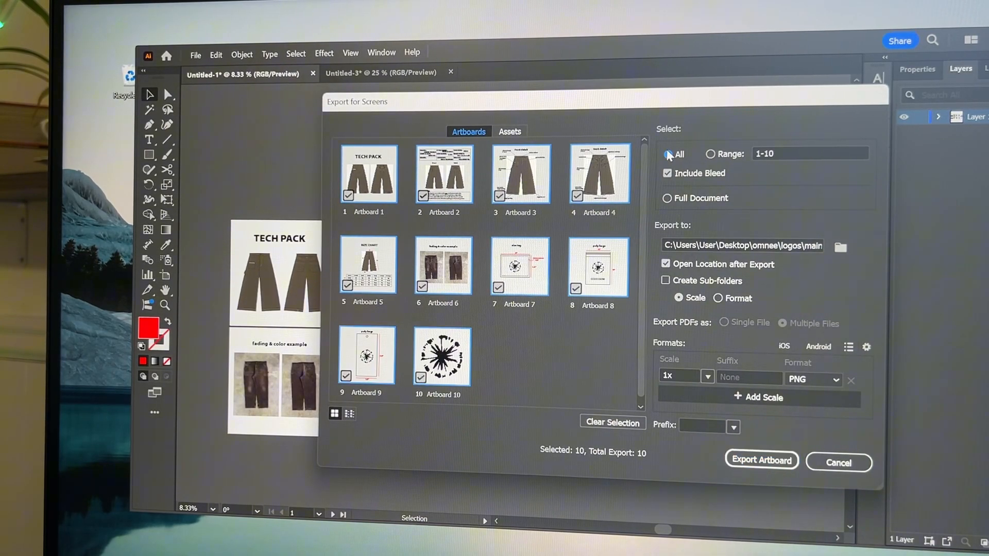
{"action": "left_click", "coordinate": [668, 154]}
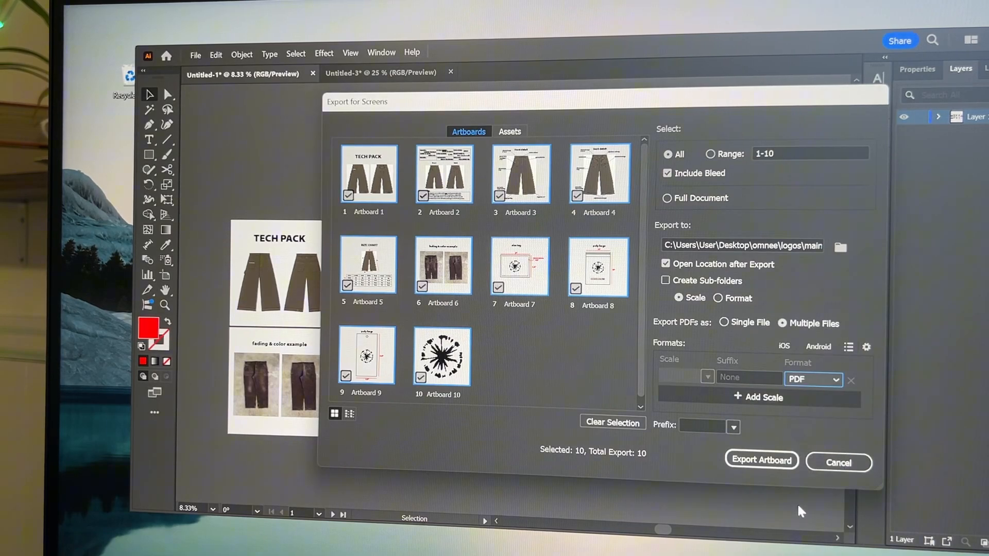
{"action": "left_click", "coordinate": [724, 323]}
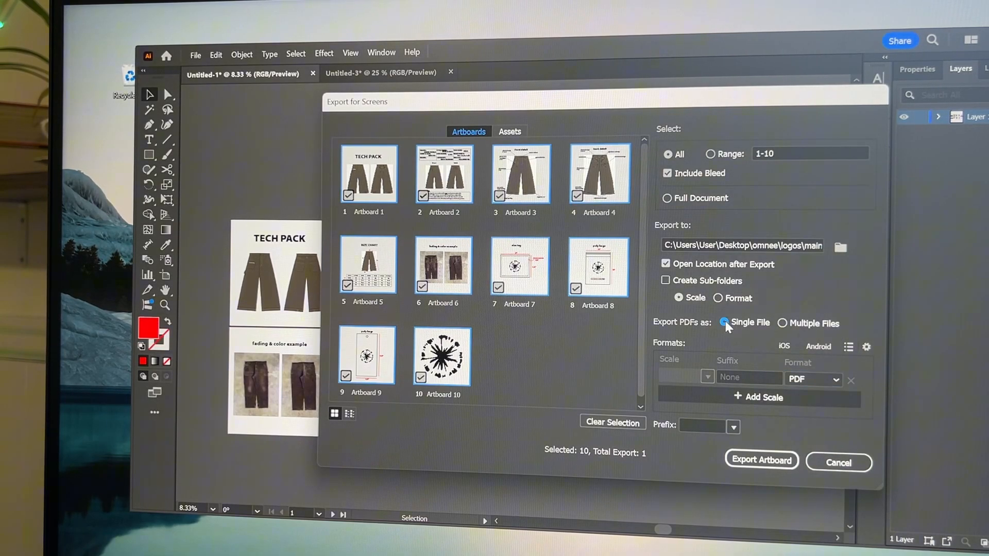